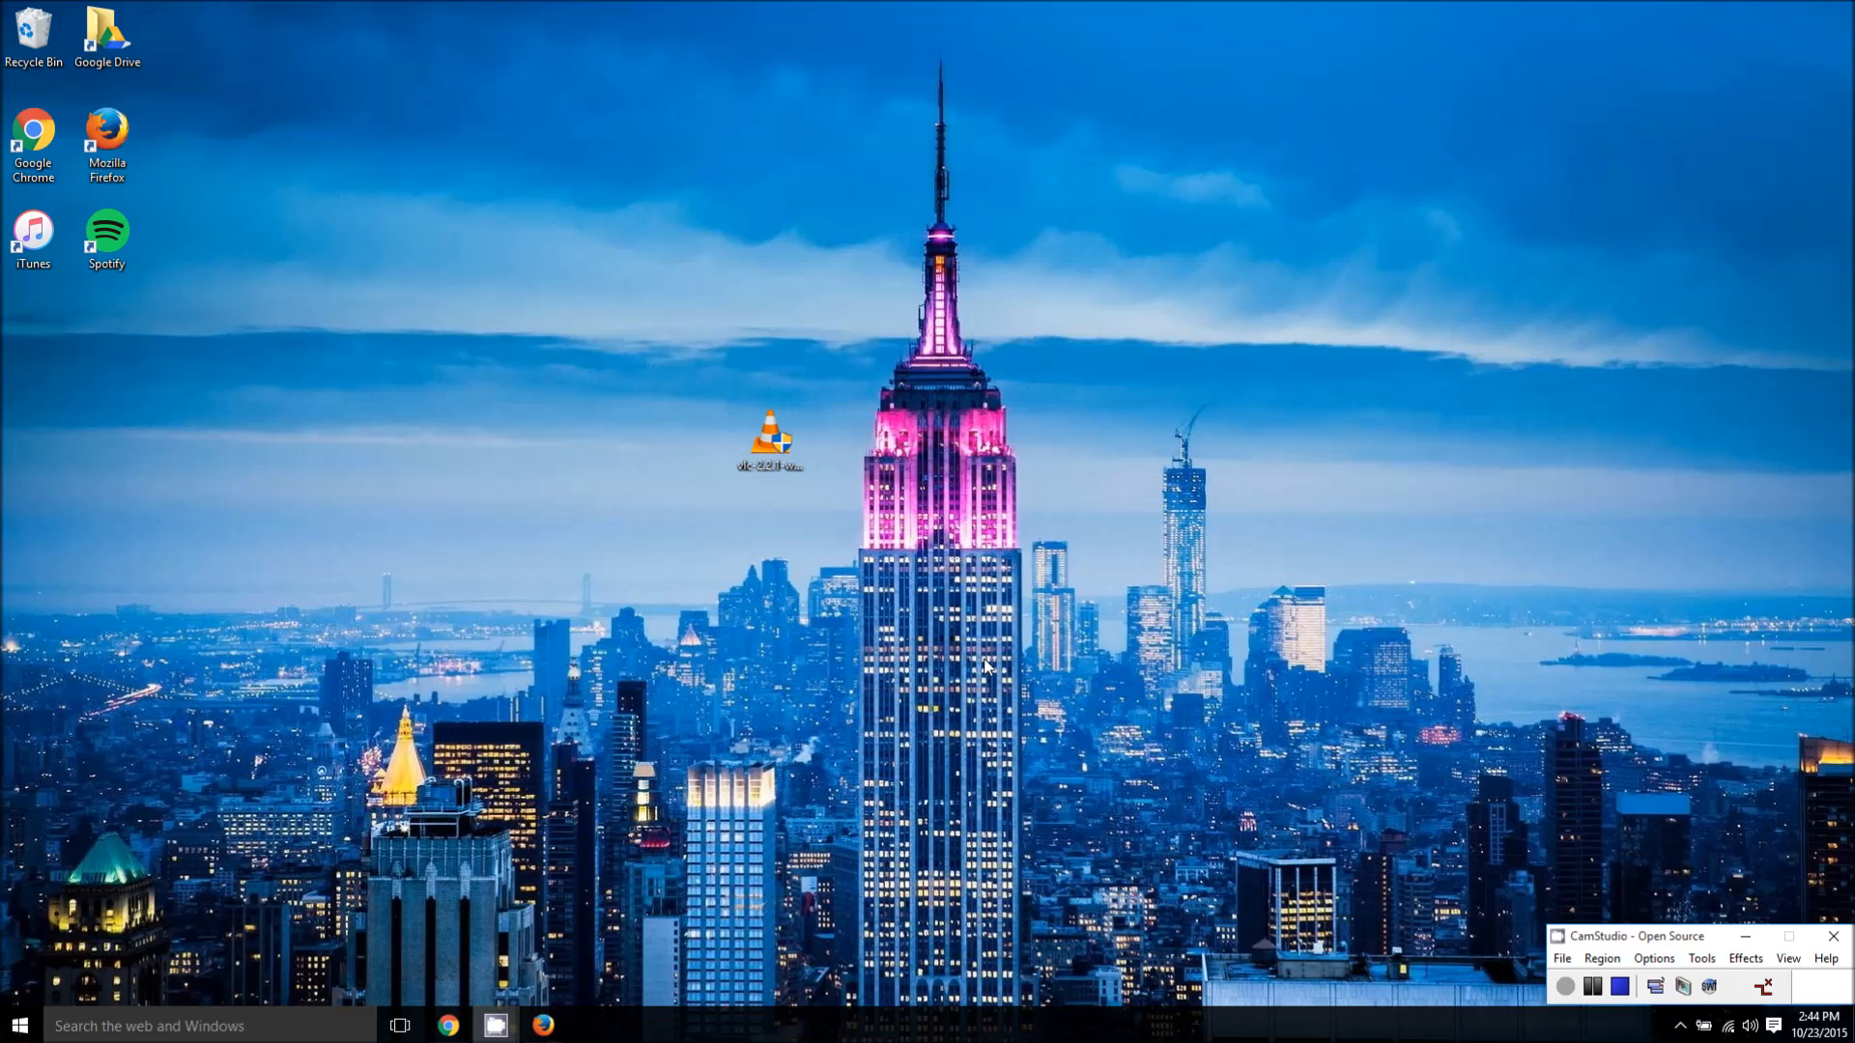
{"action": "mouse_move", "coordinate": [831, 661]}
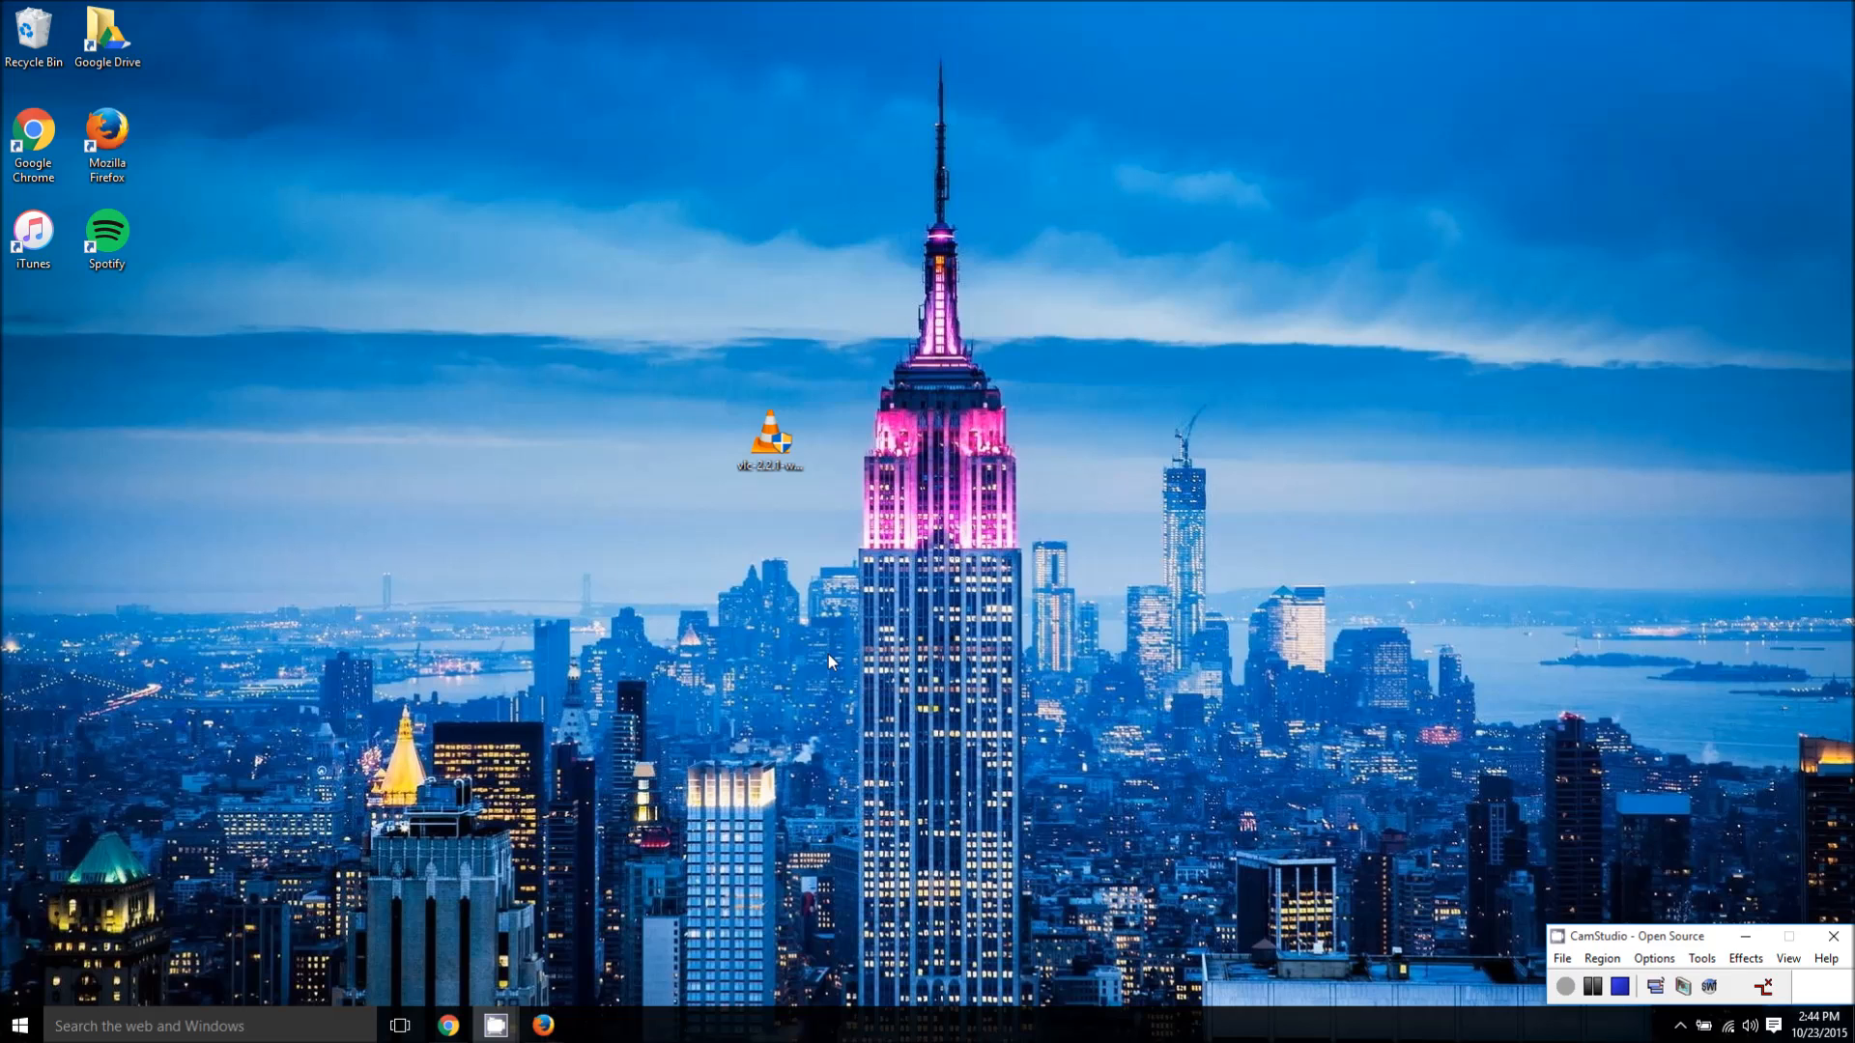
{"action": "mouse_move", "coordinate": [739, 713]}
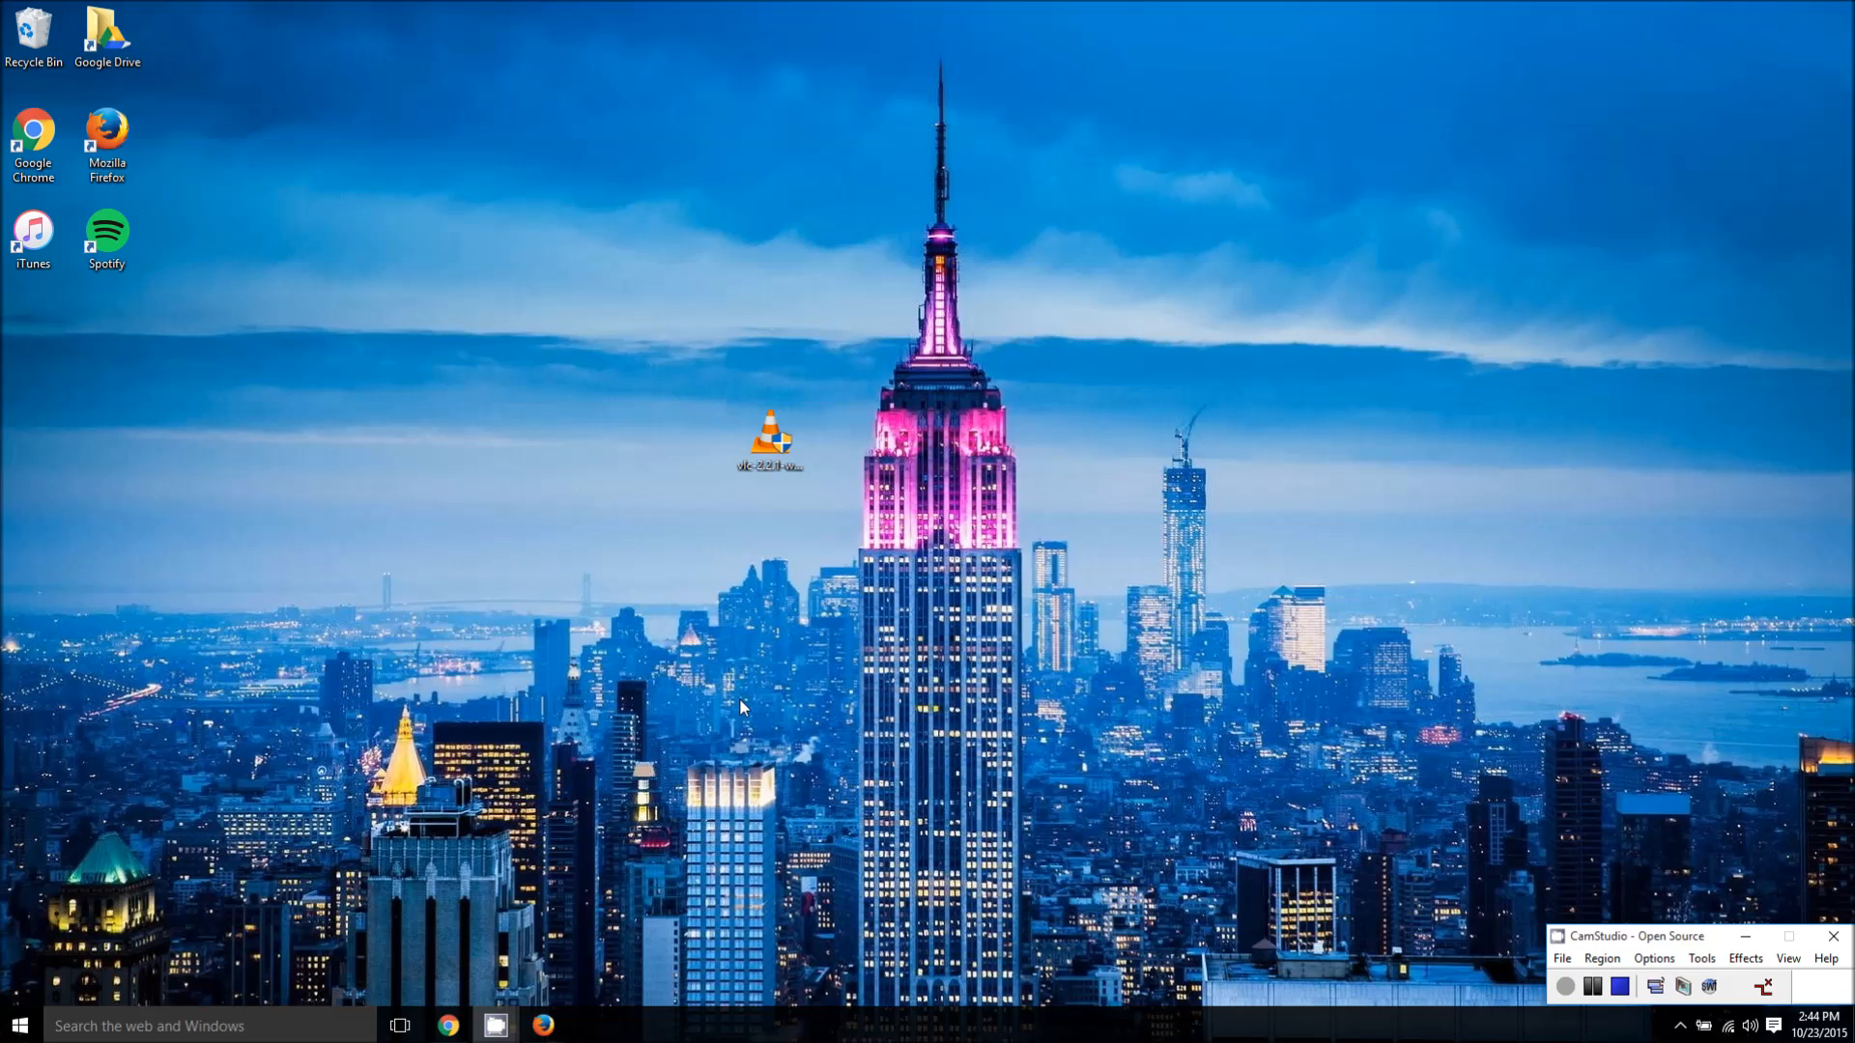
{"action": "mouse_move", "coordinate": [607, 962]}
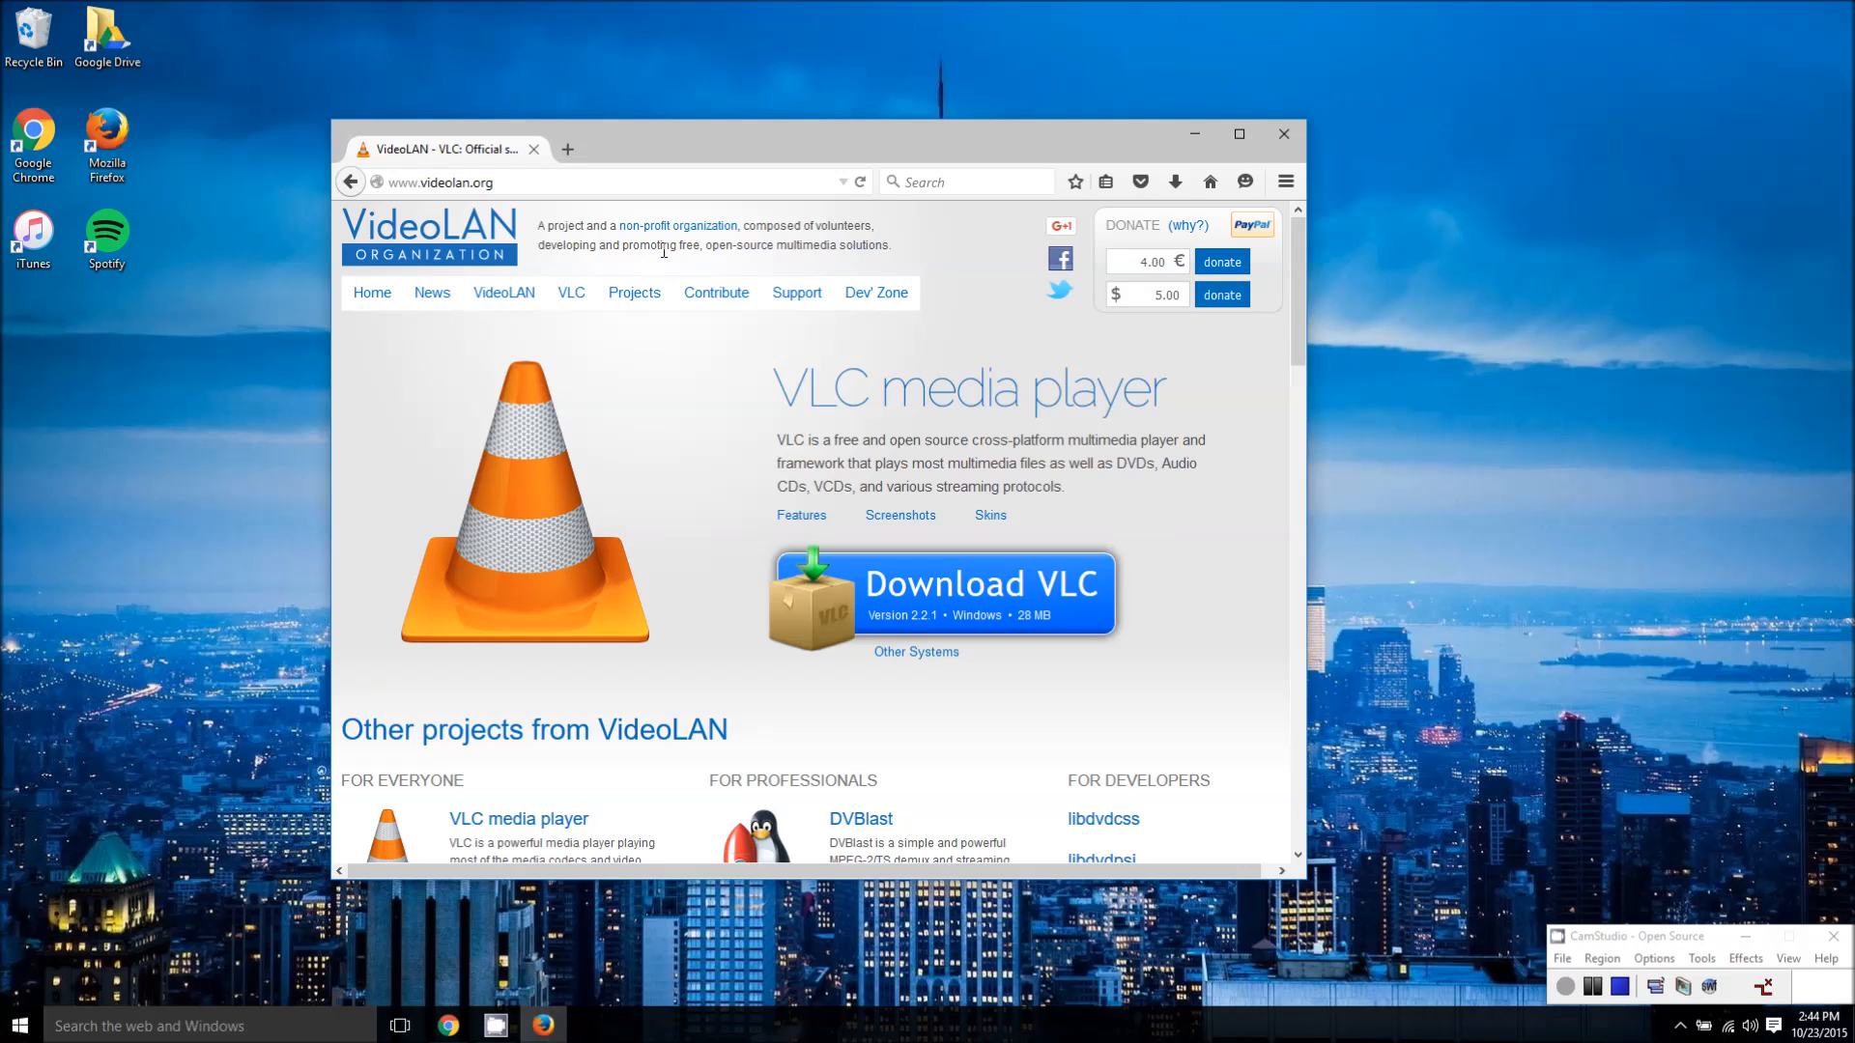
- Request the Windows download of VLC from videolan.org and minimize Firefox
{"action": "left_click", "coordinate": [570, 292]}
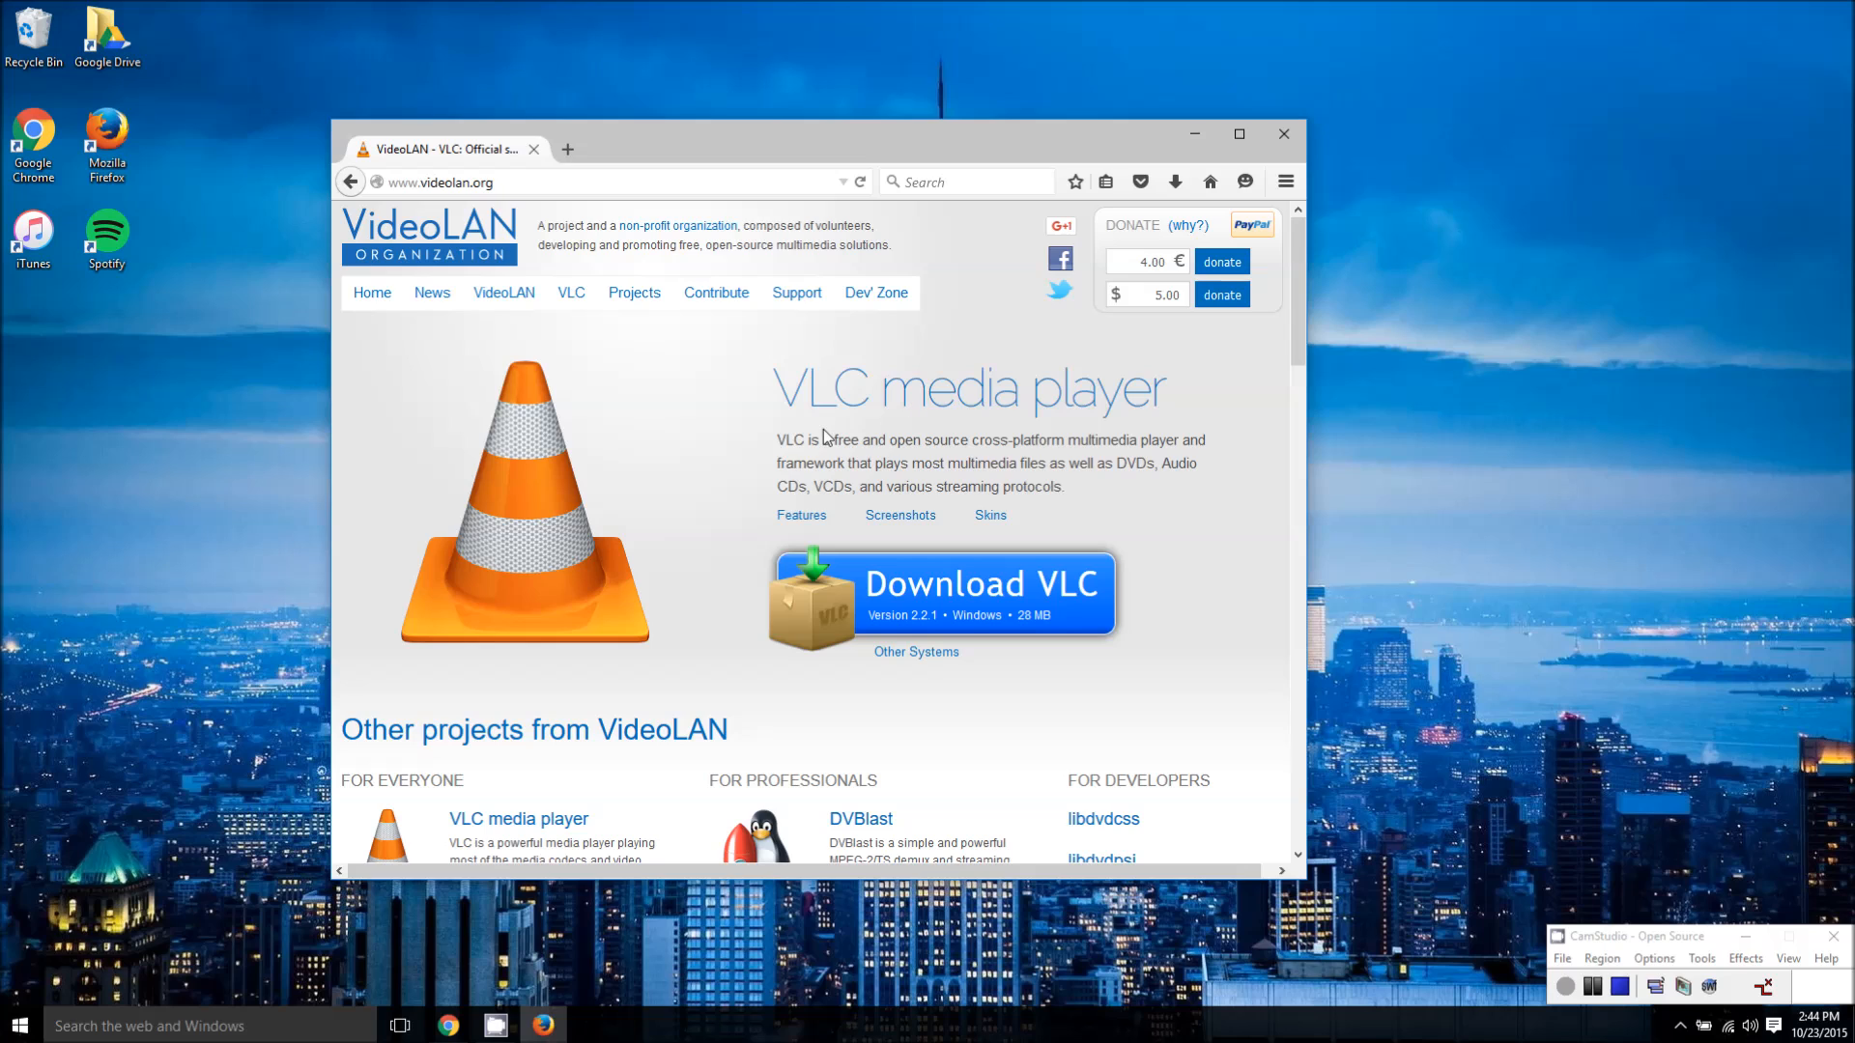
{"action": "mouse_move", "coordinate": [831, 439]}
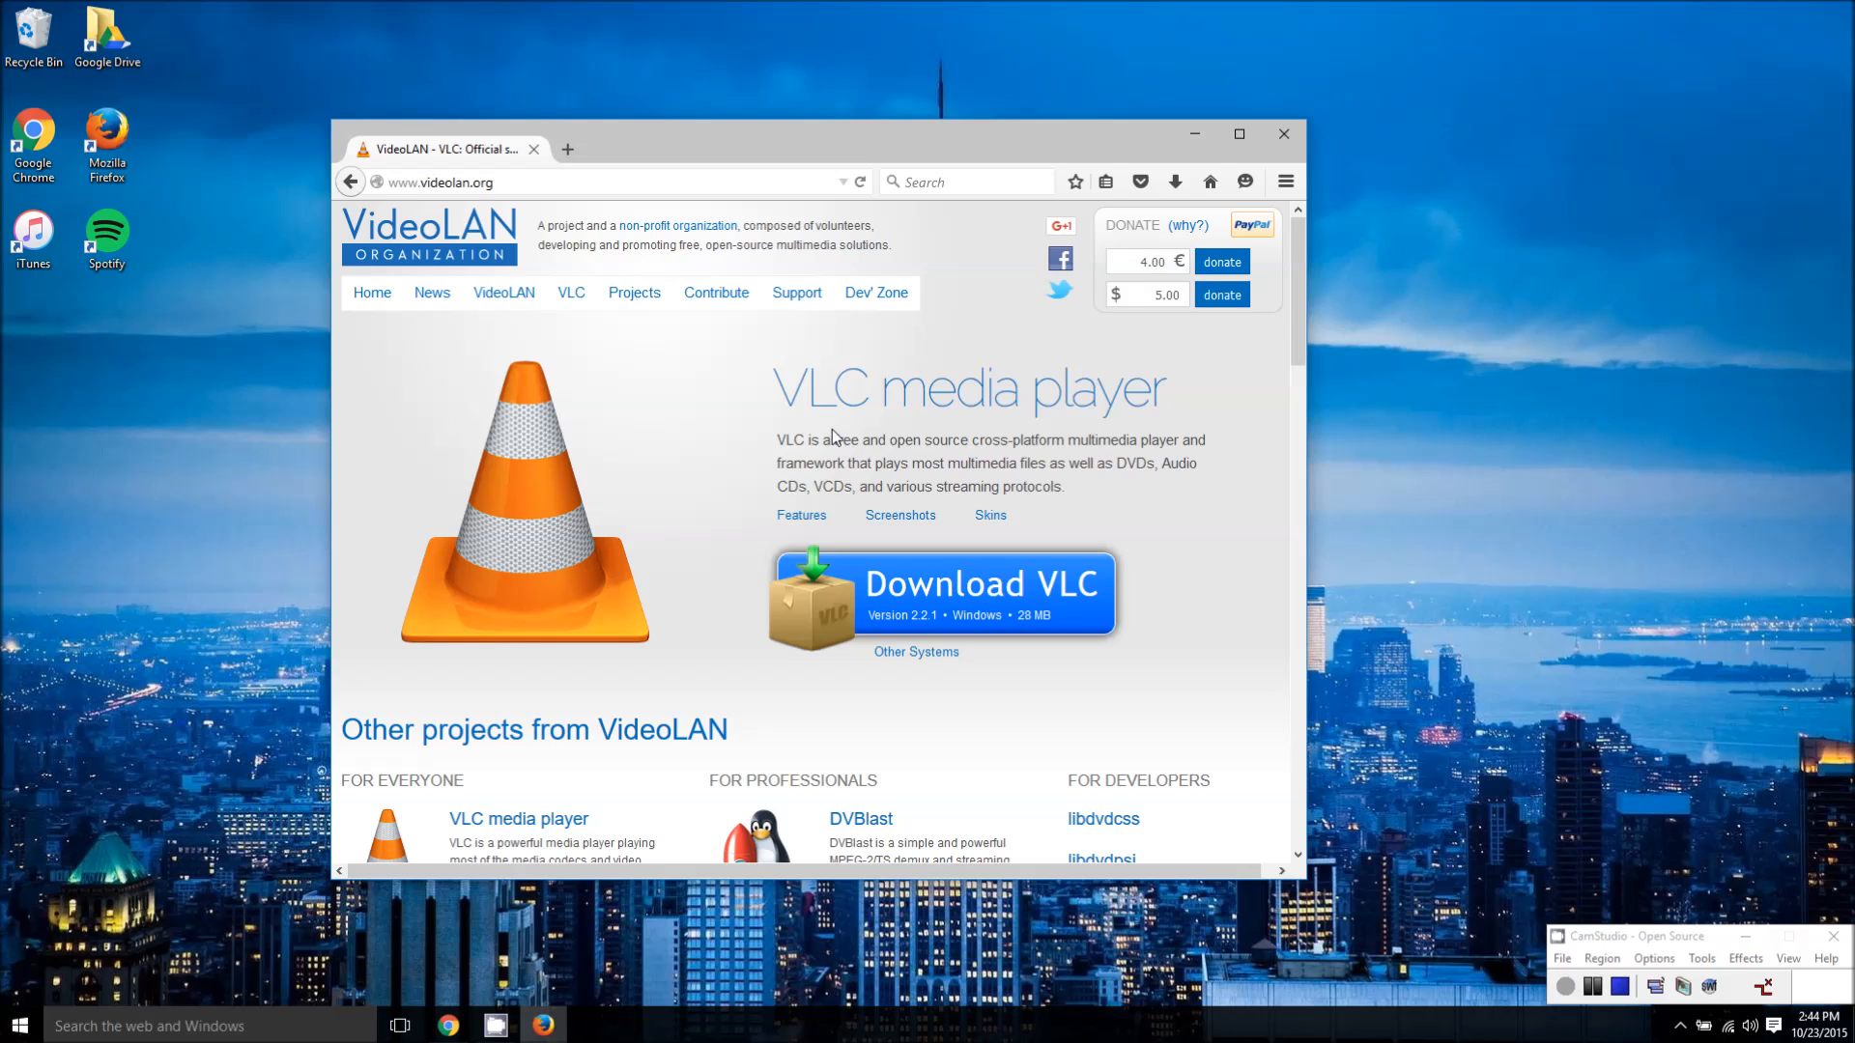
{"action": "mouse_move", "coordinate": [649, 400]}
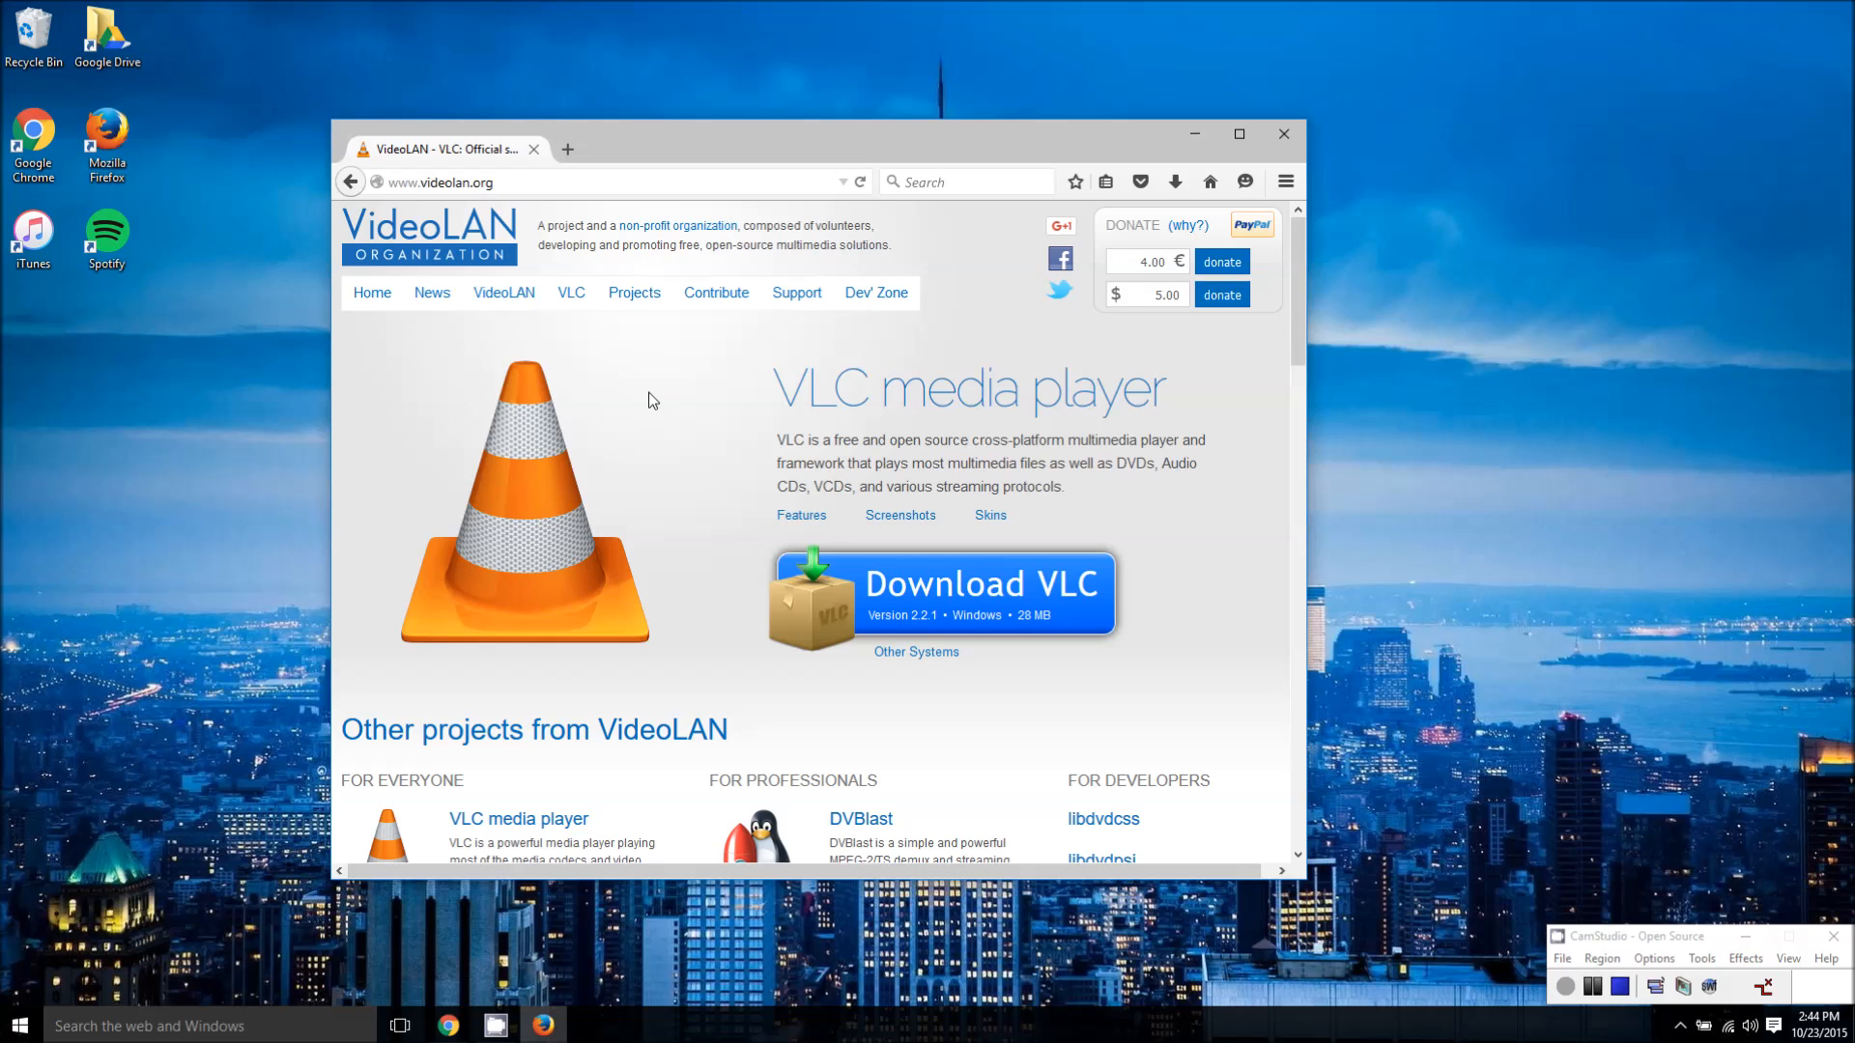
{"action": "mouse_move", "coordinate": [663, 462]}
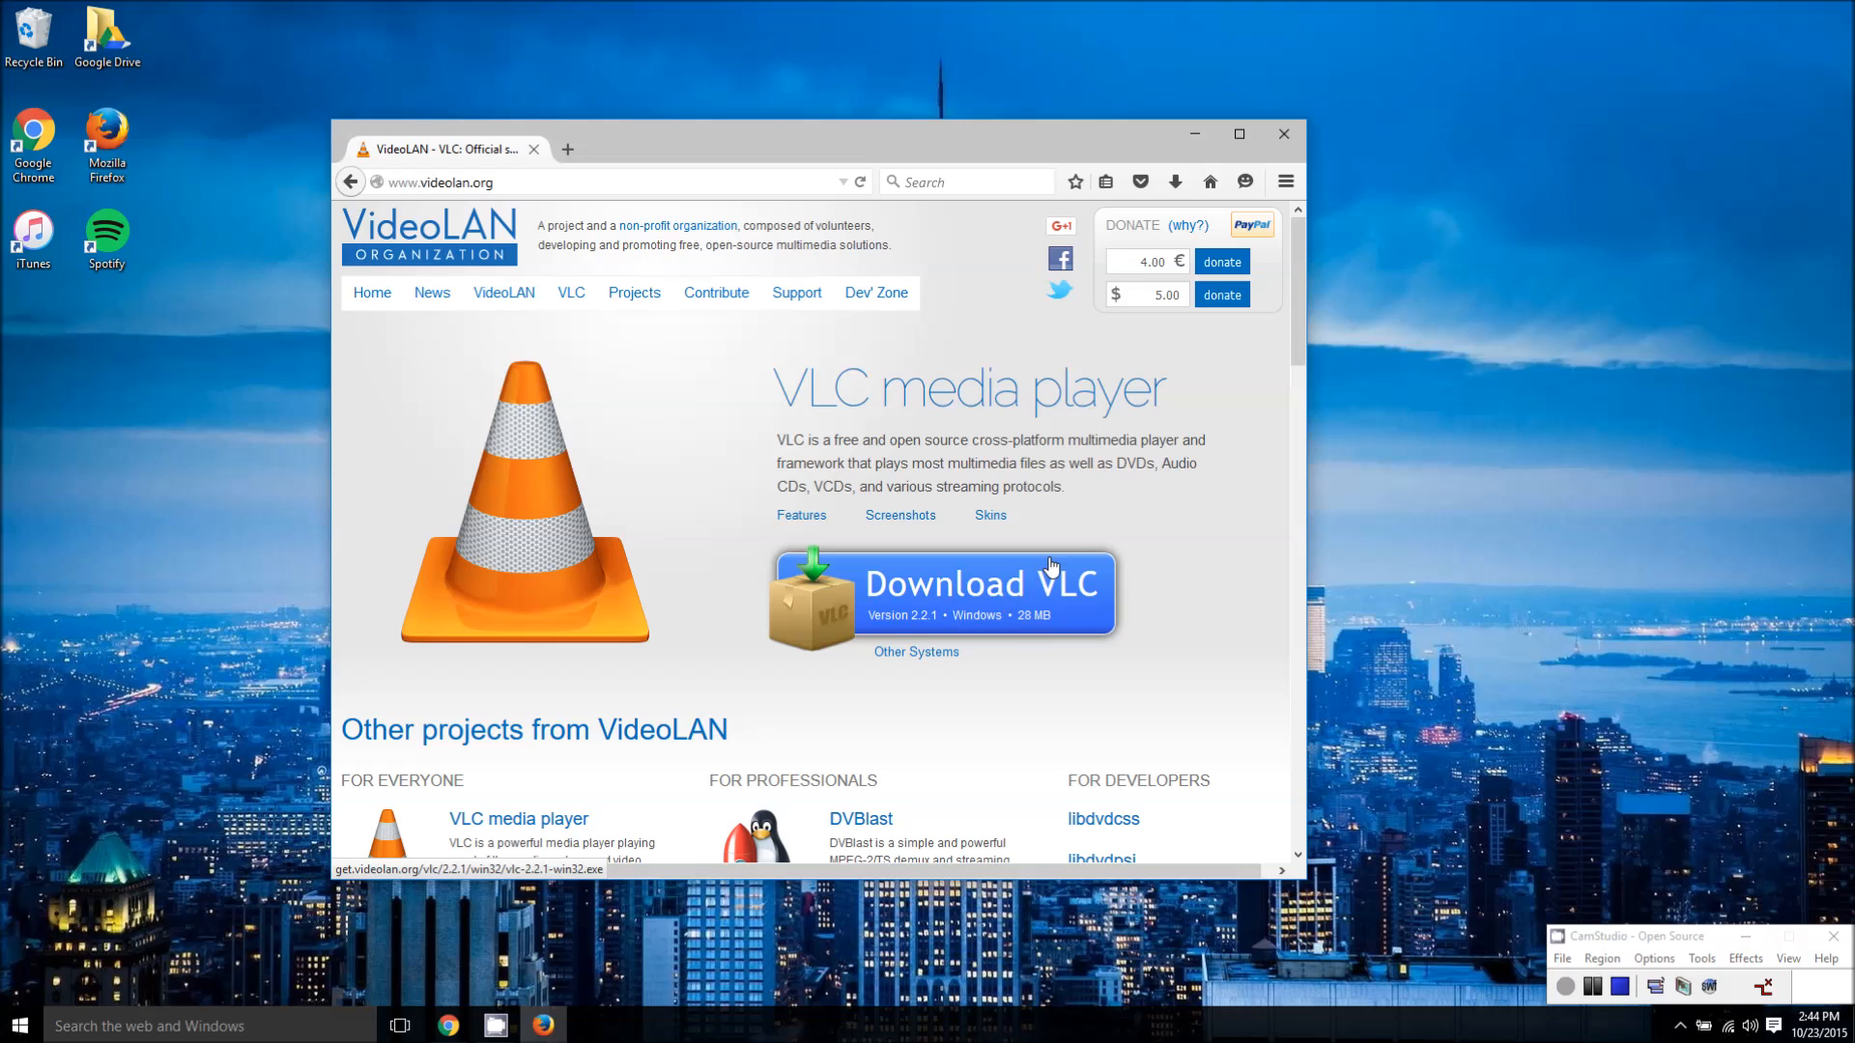
{"action": "left_click", "coordinate": [1282, 134]}
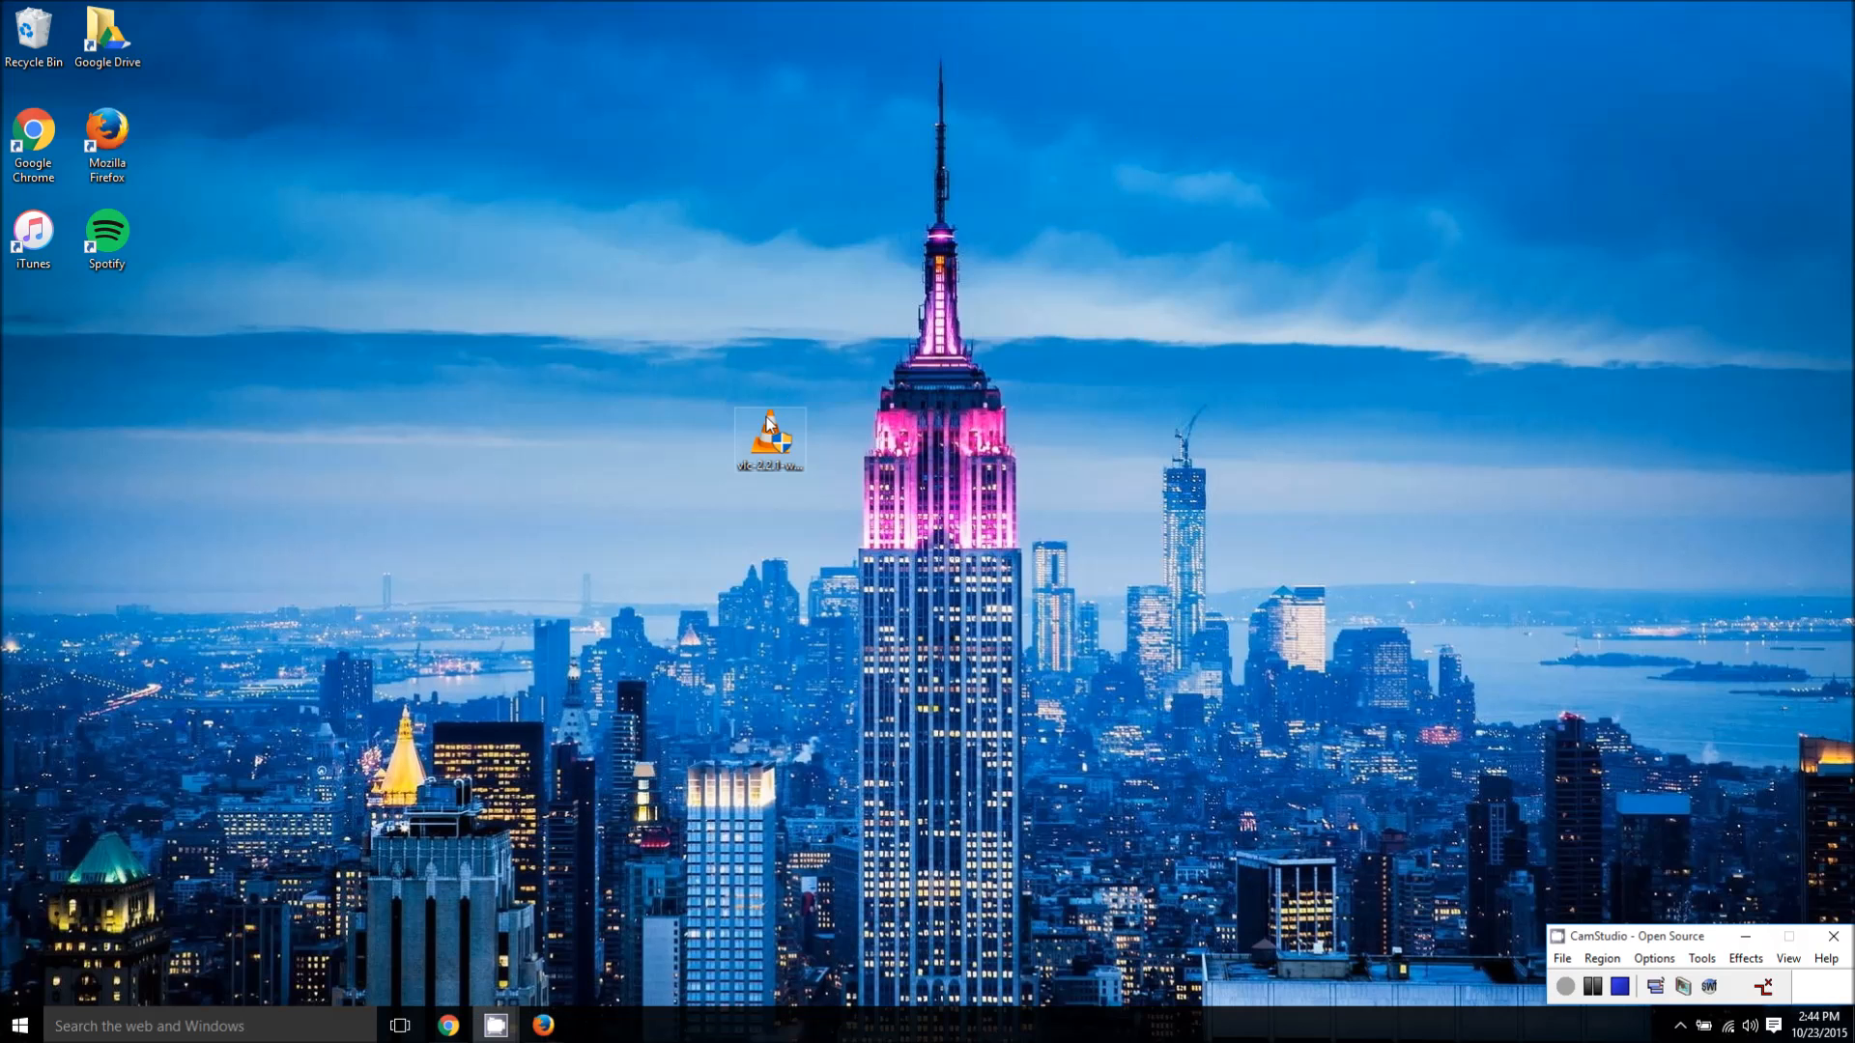
- Launch the downloaded vlc-2.2.1-win32 installer from the desktop
{"action": "left_click", "coordinate": [771, 439]}
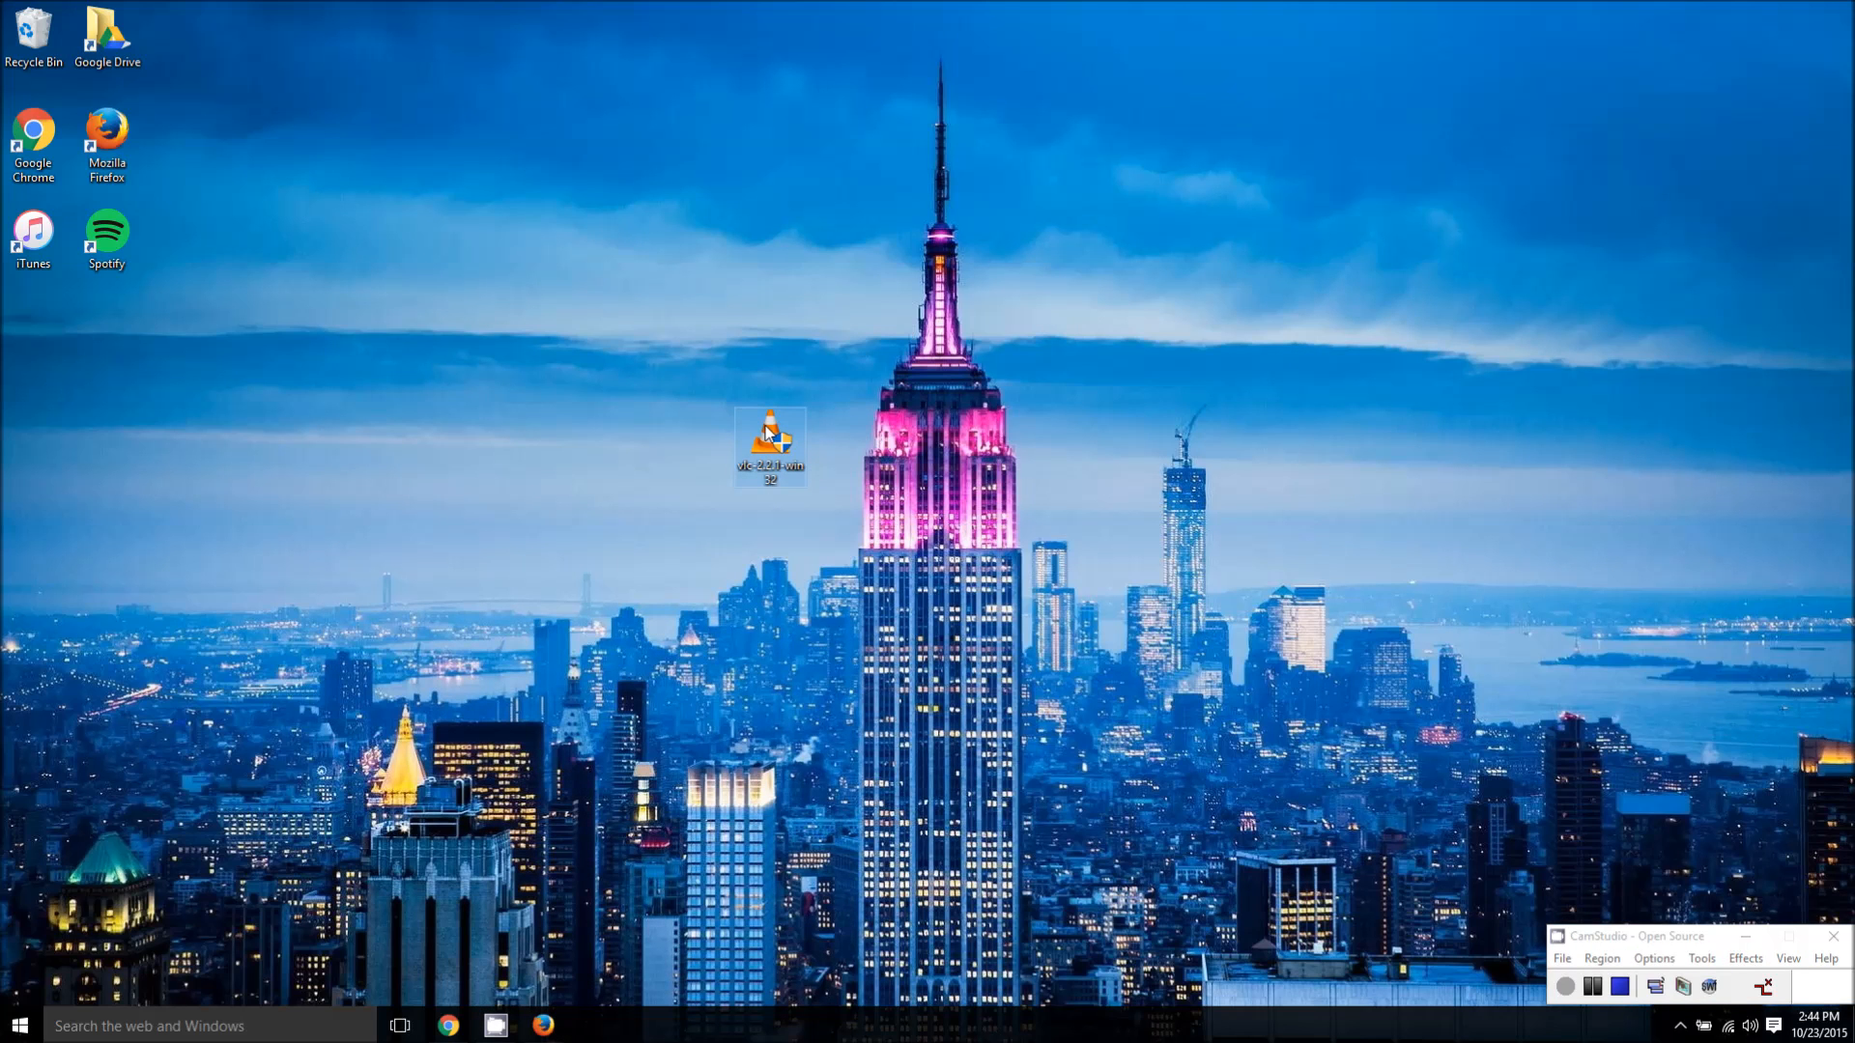
{"action": "double_click", "coordinate": [771, 444]}
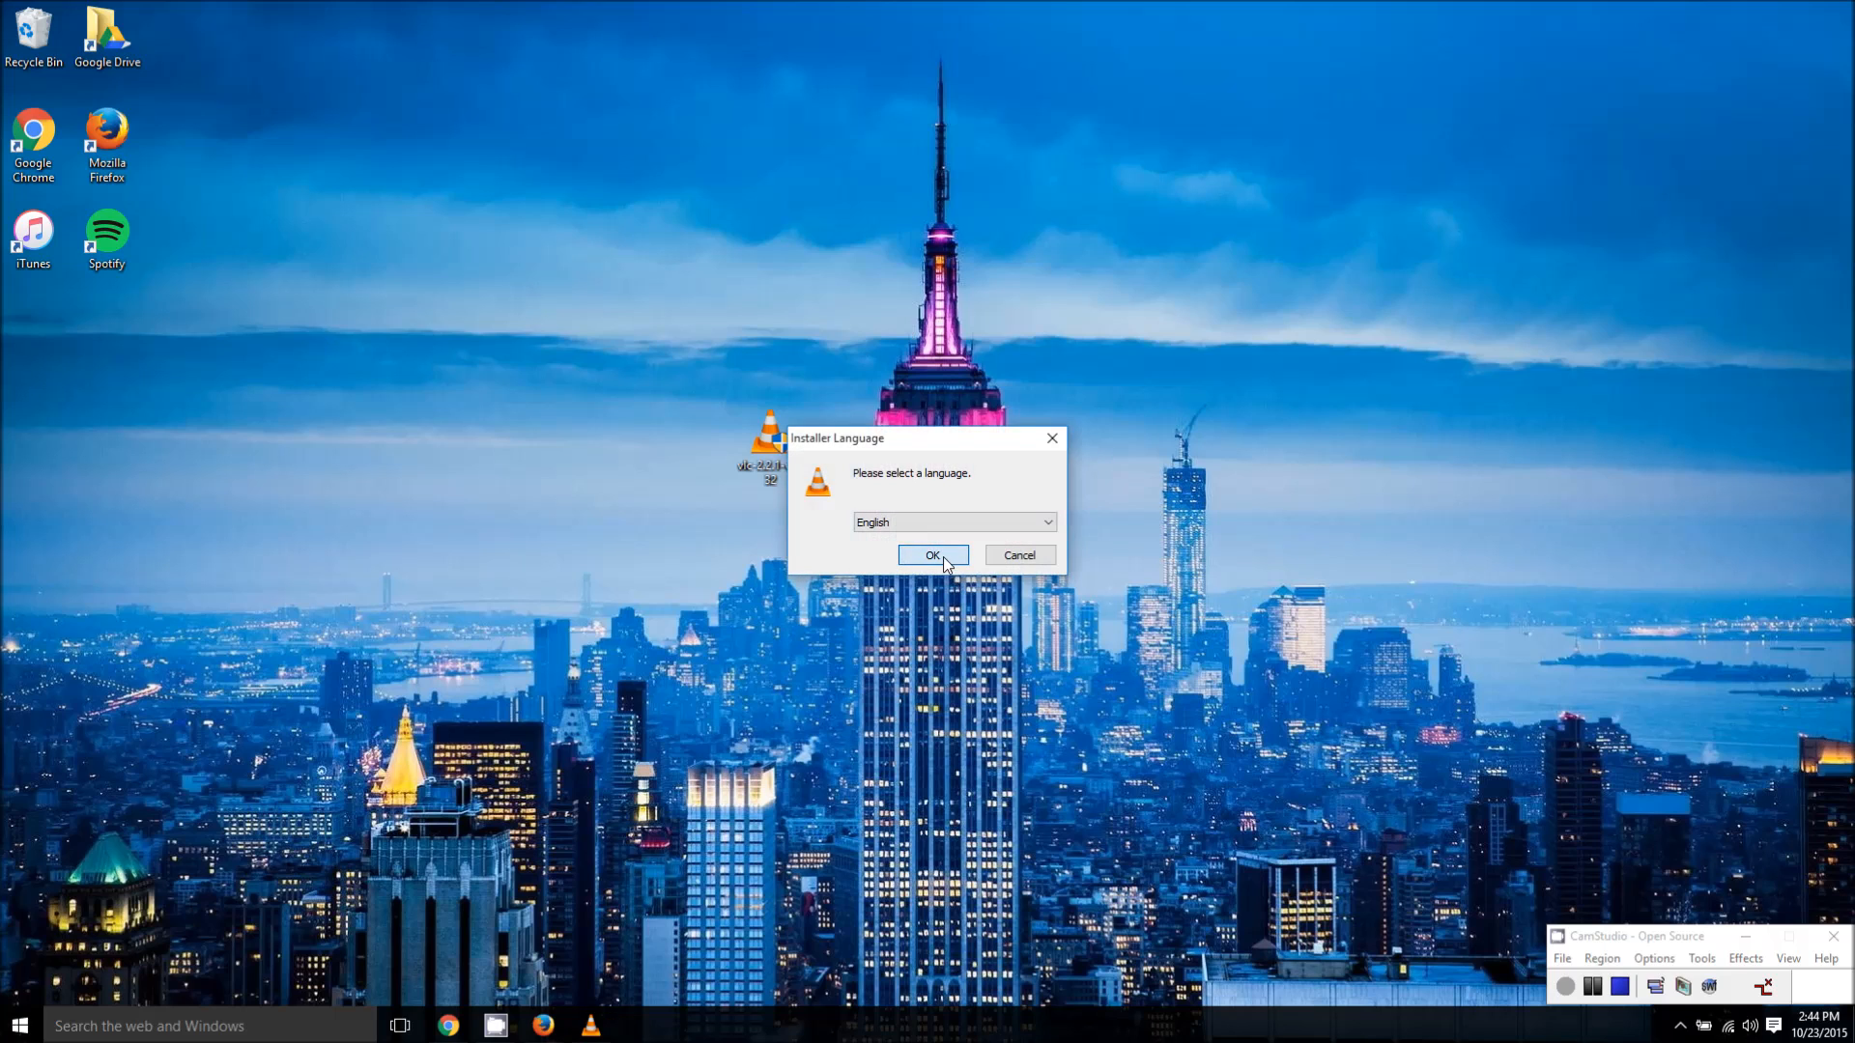
- Install VLC in English with the default components and run it when setup finishes
{"action": "left_click", "coordinate": [932, 556]}
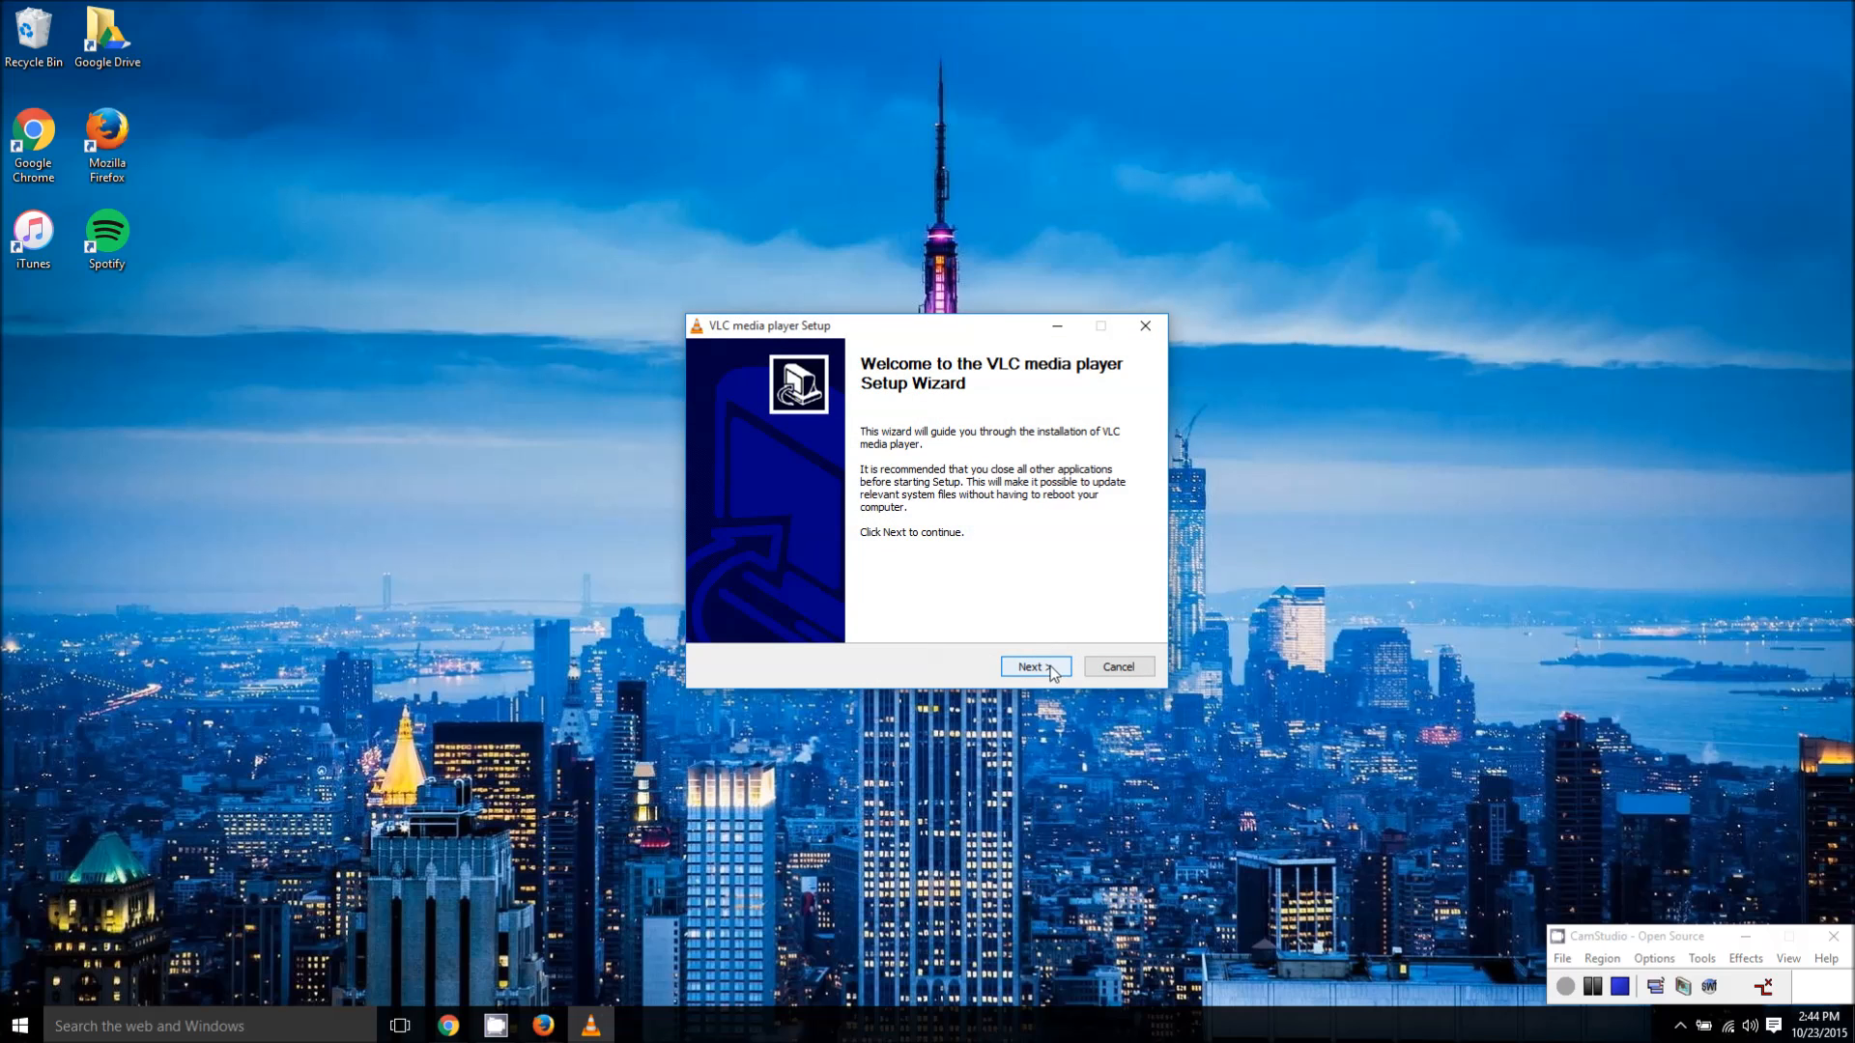
{"action": "left_click", "coordinate": [1032, 667]}
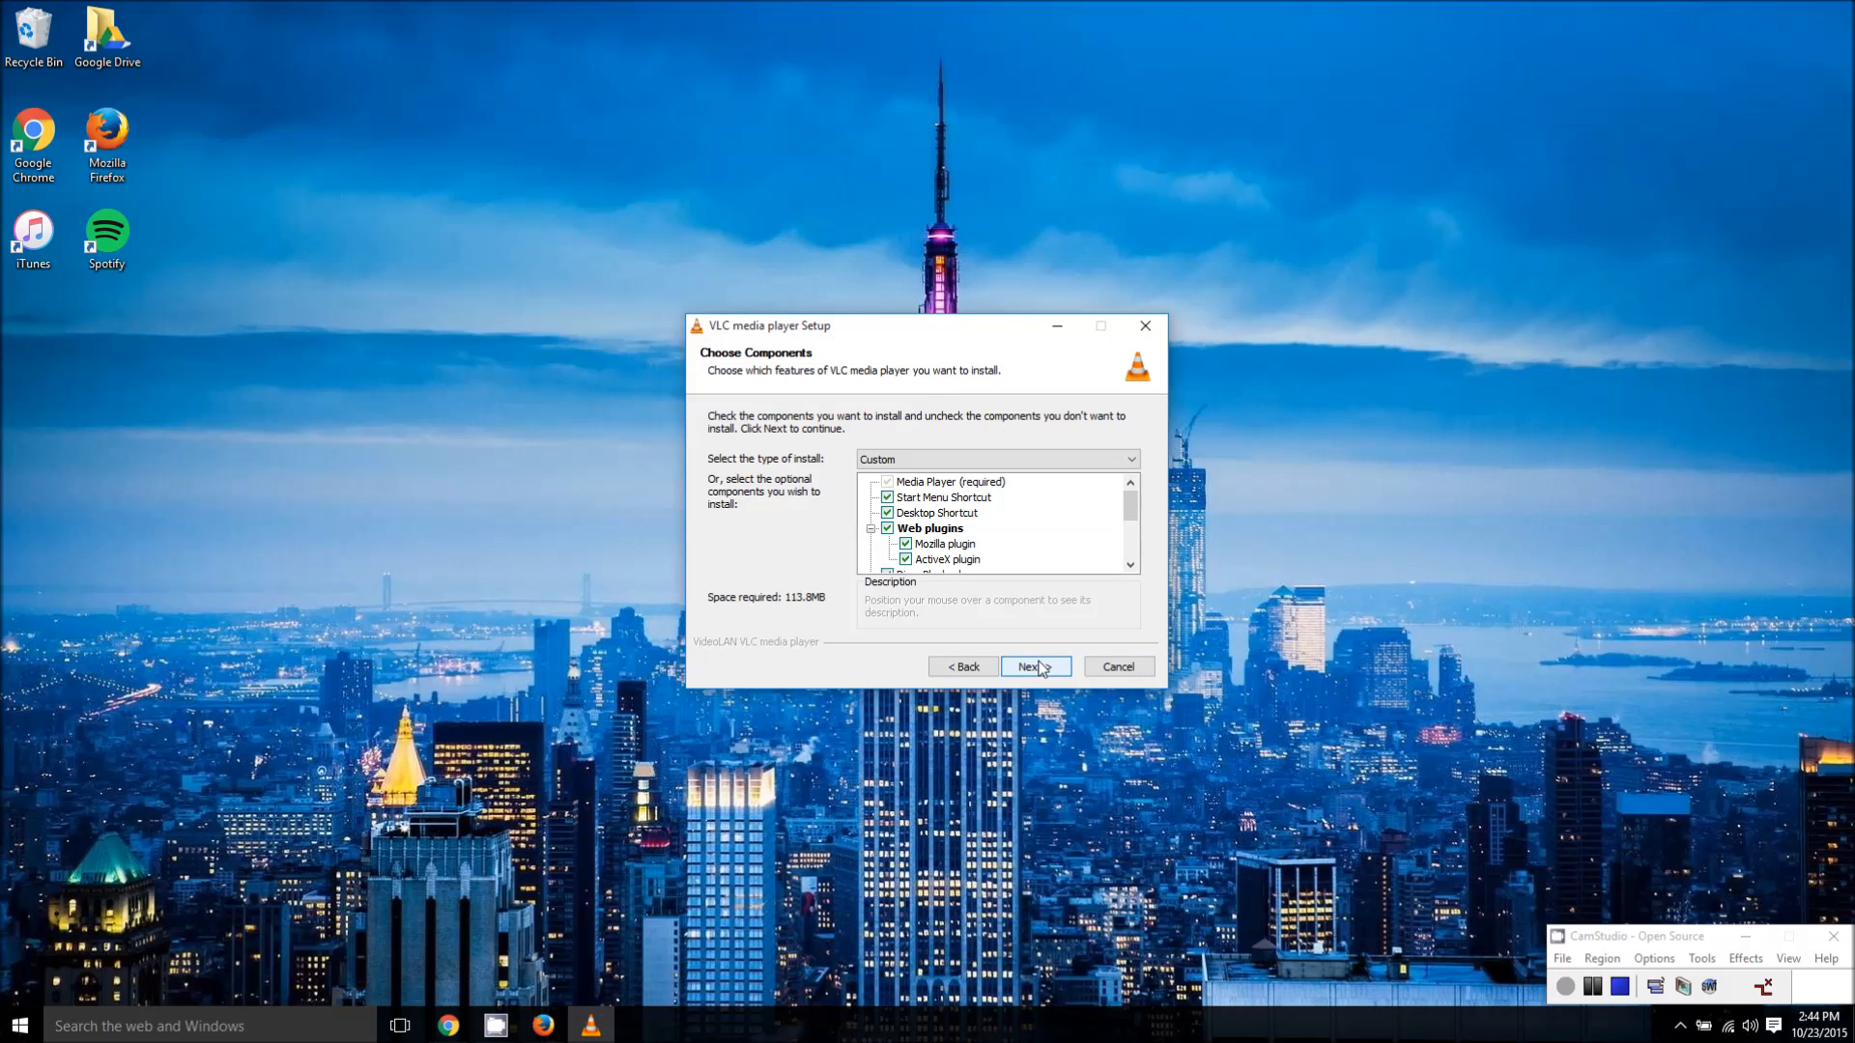
{"action": "left_click", "coordinate": [1031, 667]}
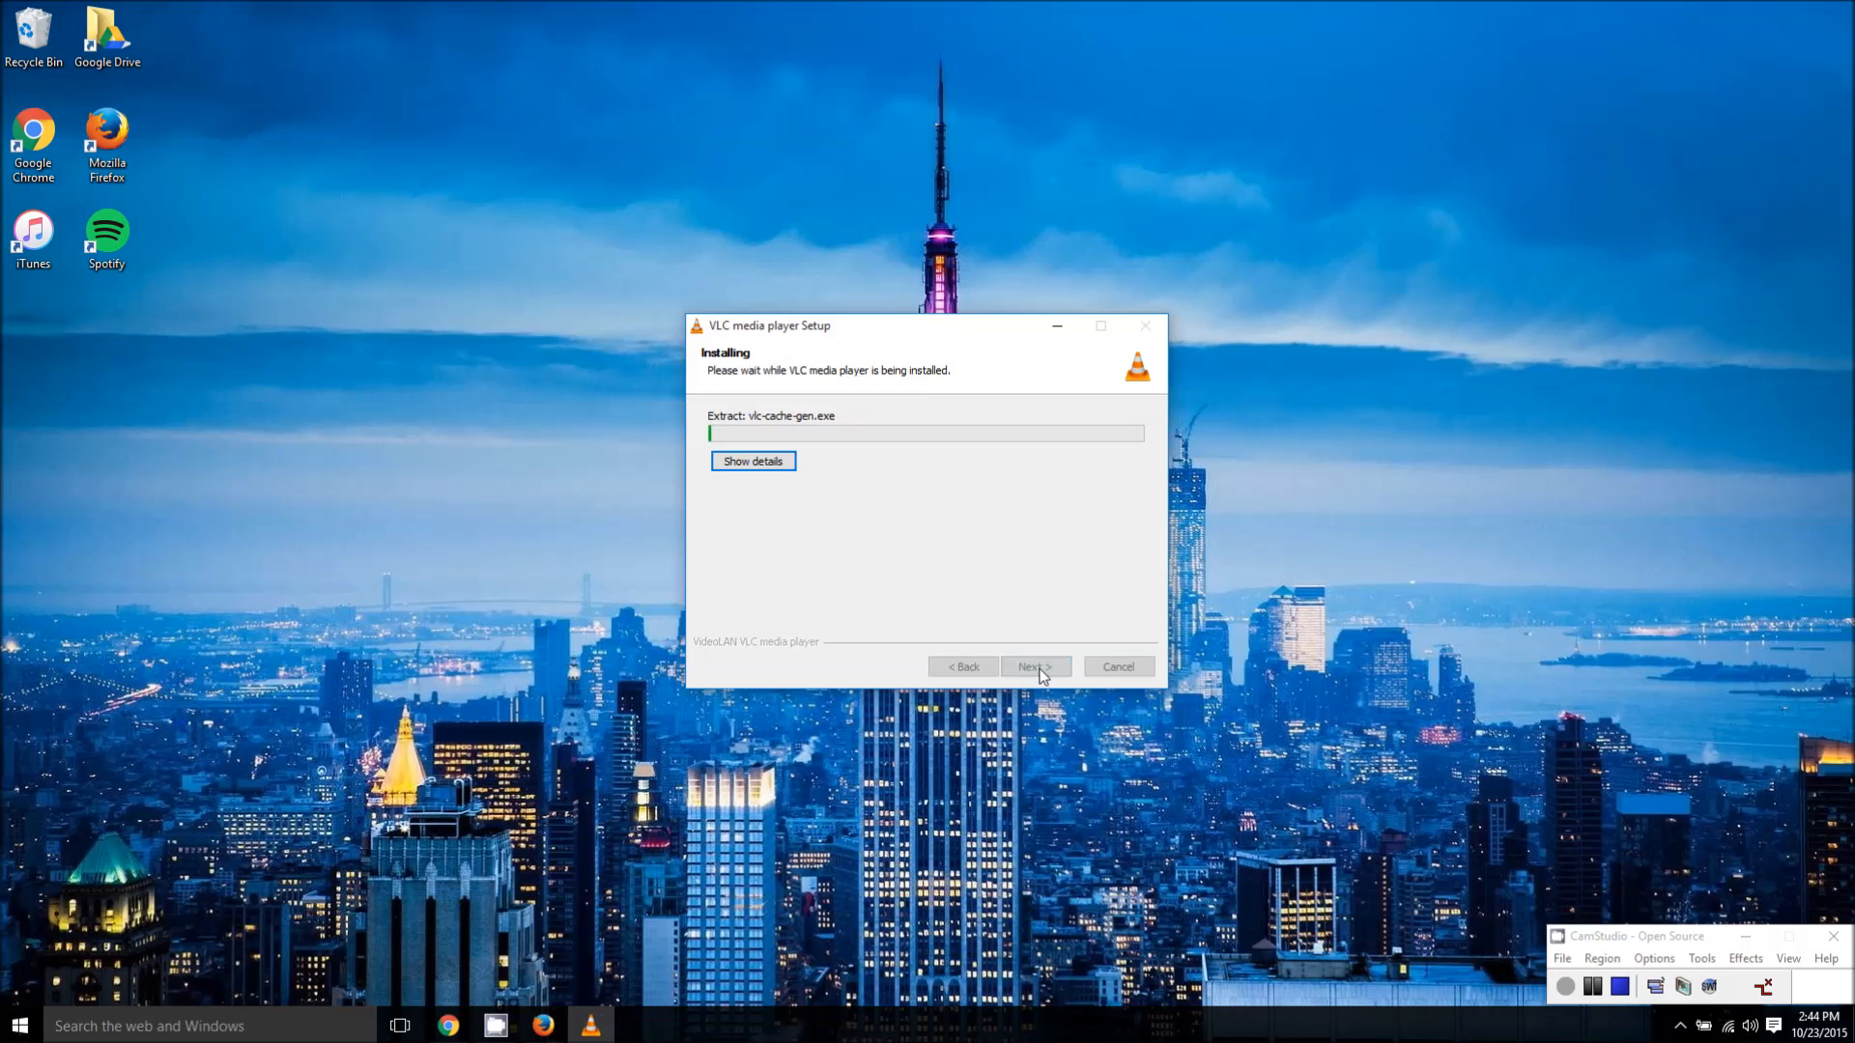
{"action": "mouse_move", "coordinate": [1086, 707]}
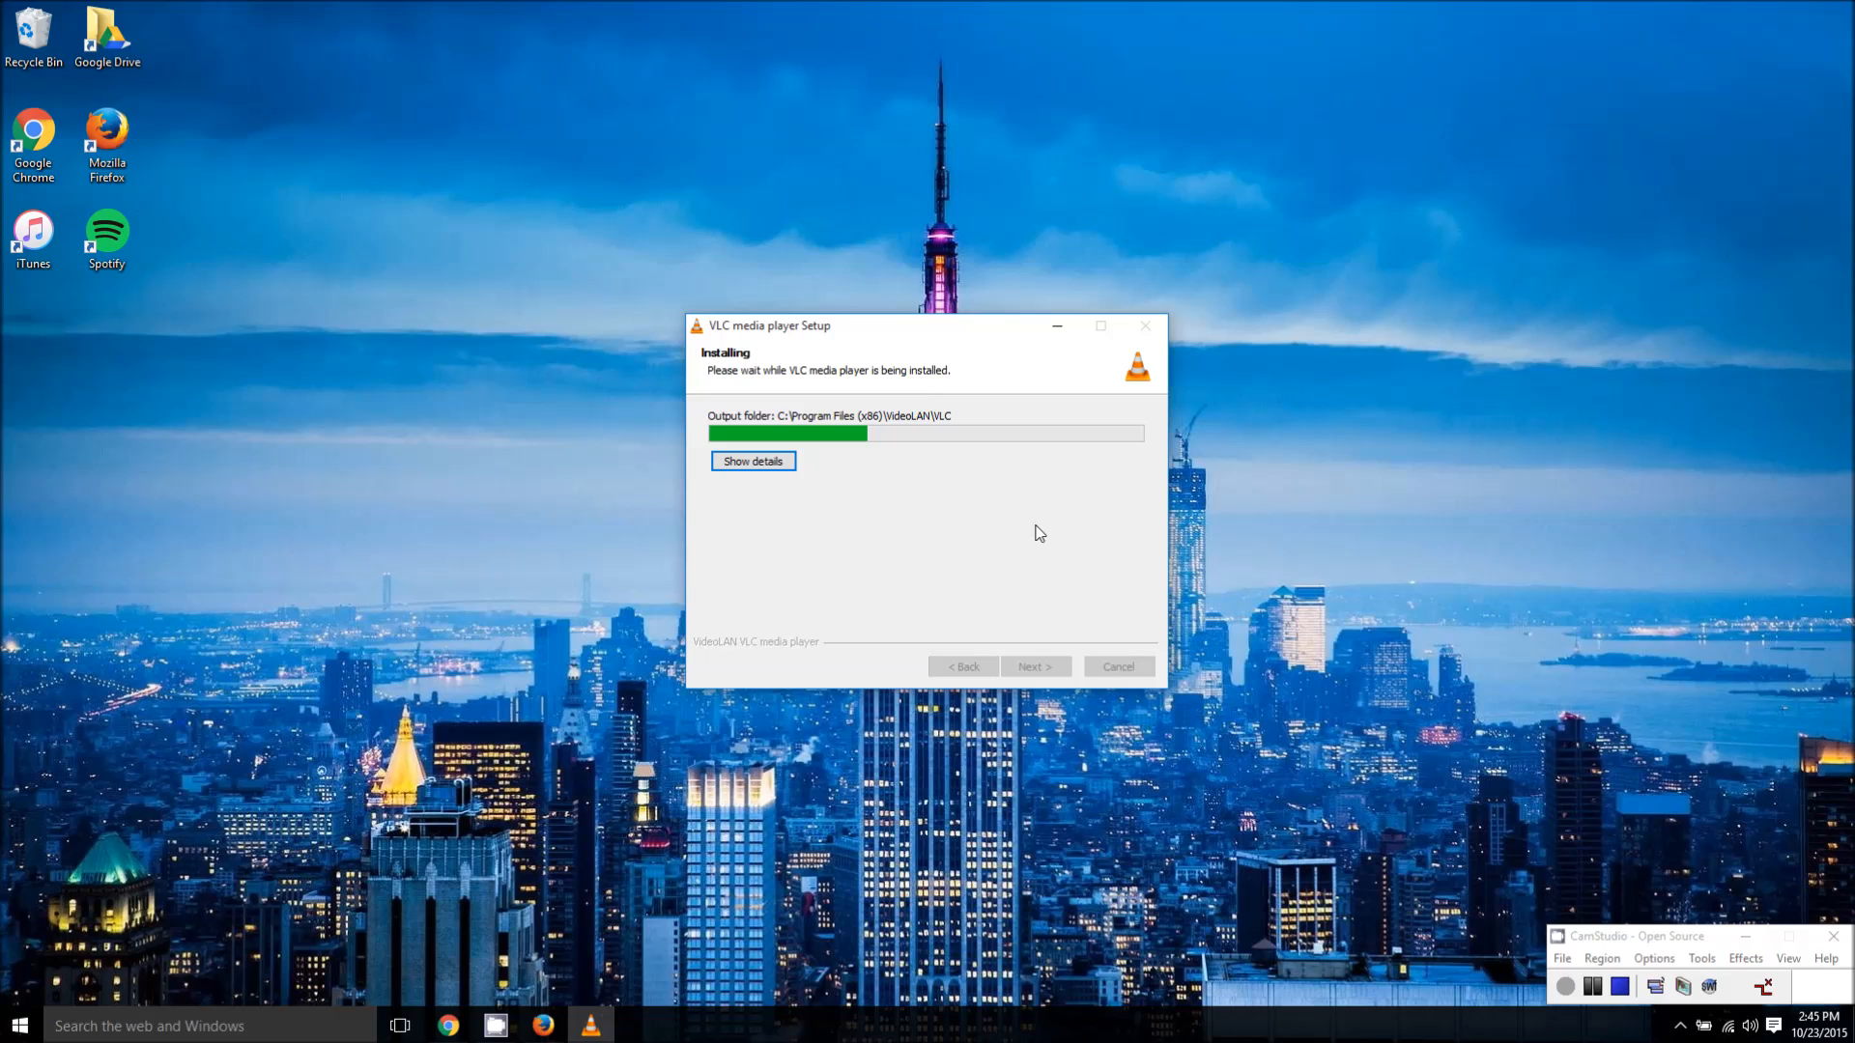
{"action": "mouse_move", "coordinate": [1051, 578]}
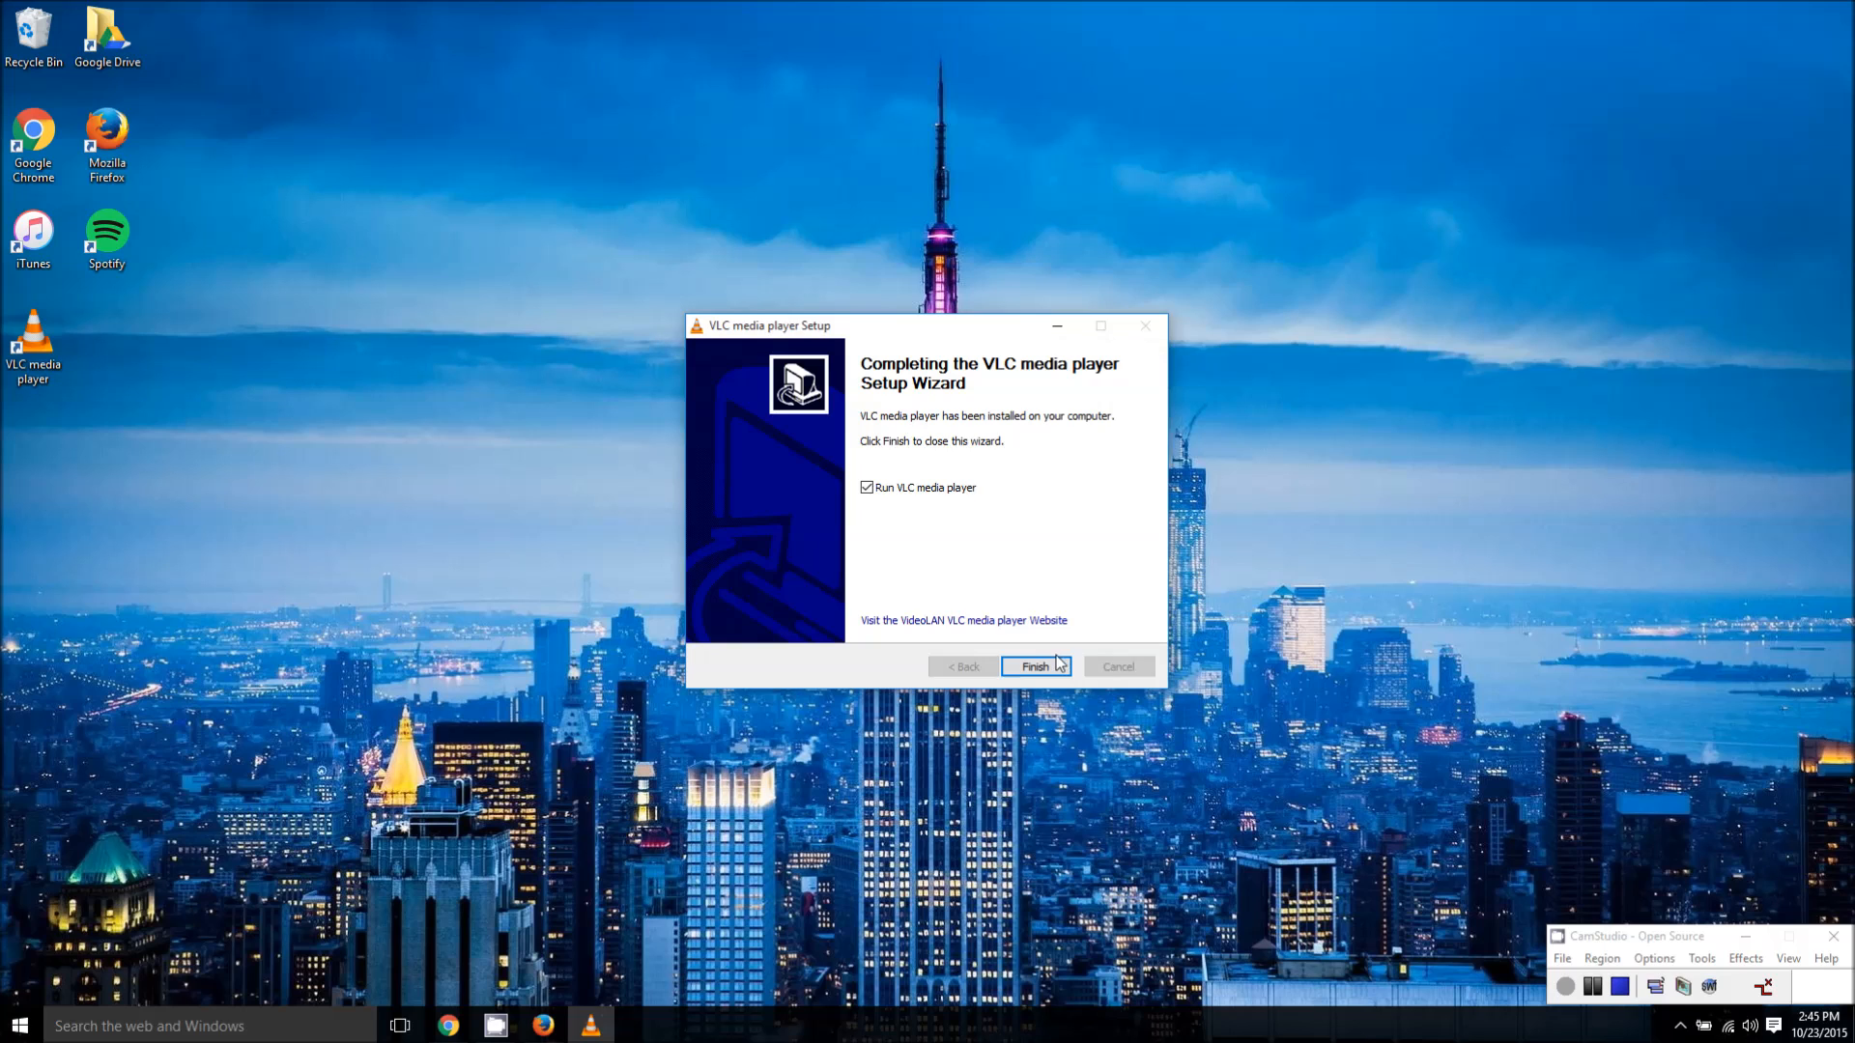
{"action": "left_click", "coordinate": [1031, 666]}
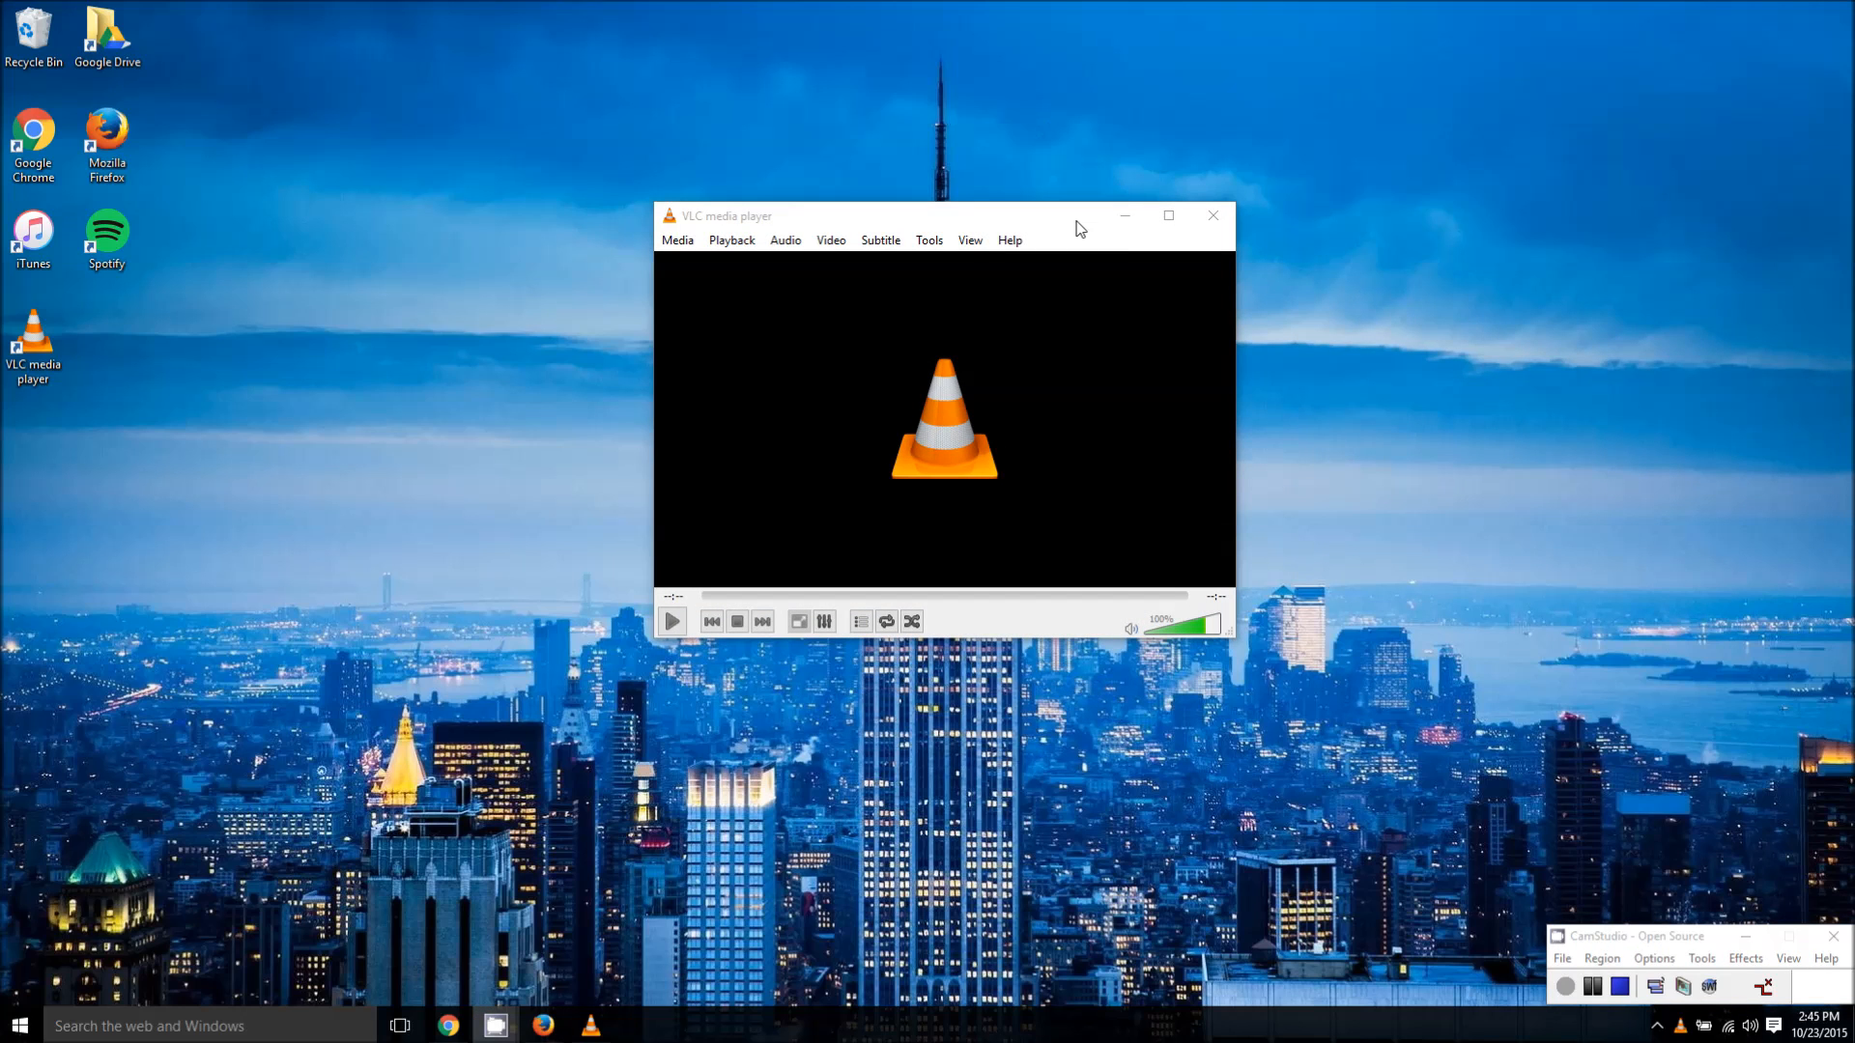
{"action": "mouse_move", "coordinate": [670, 888]}
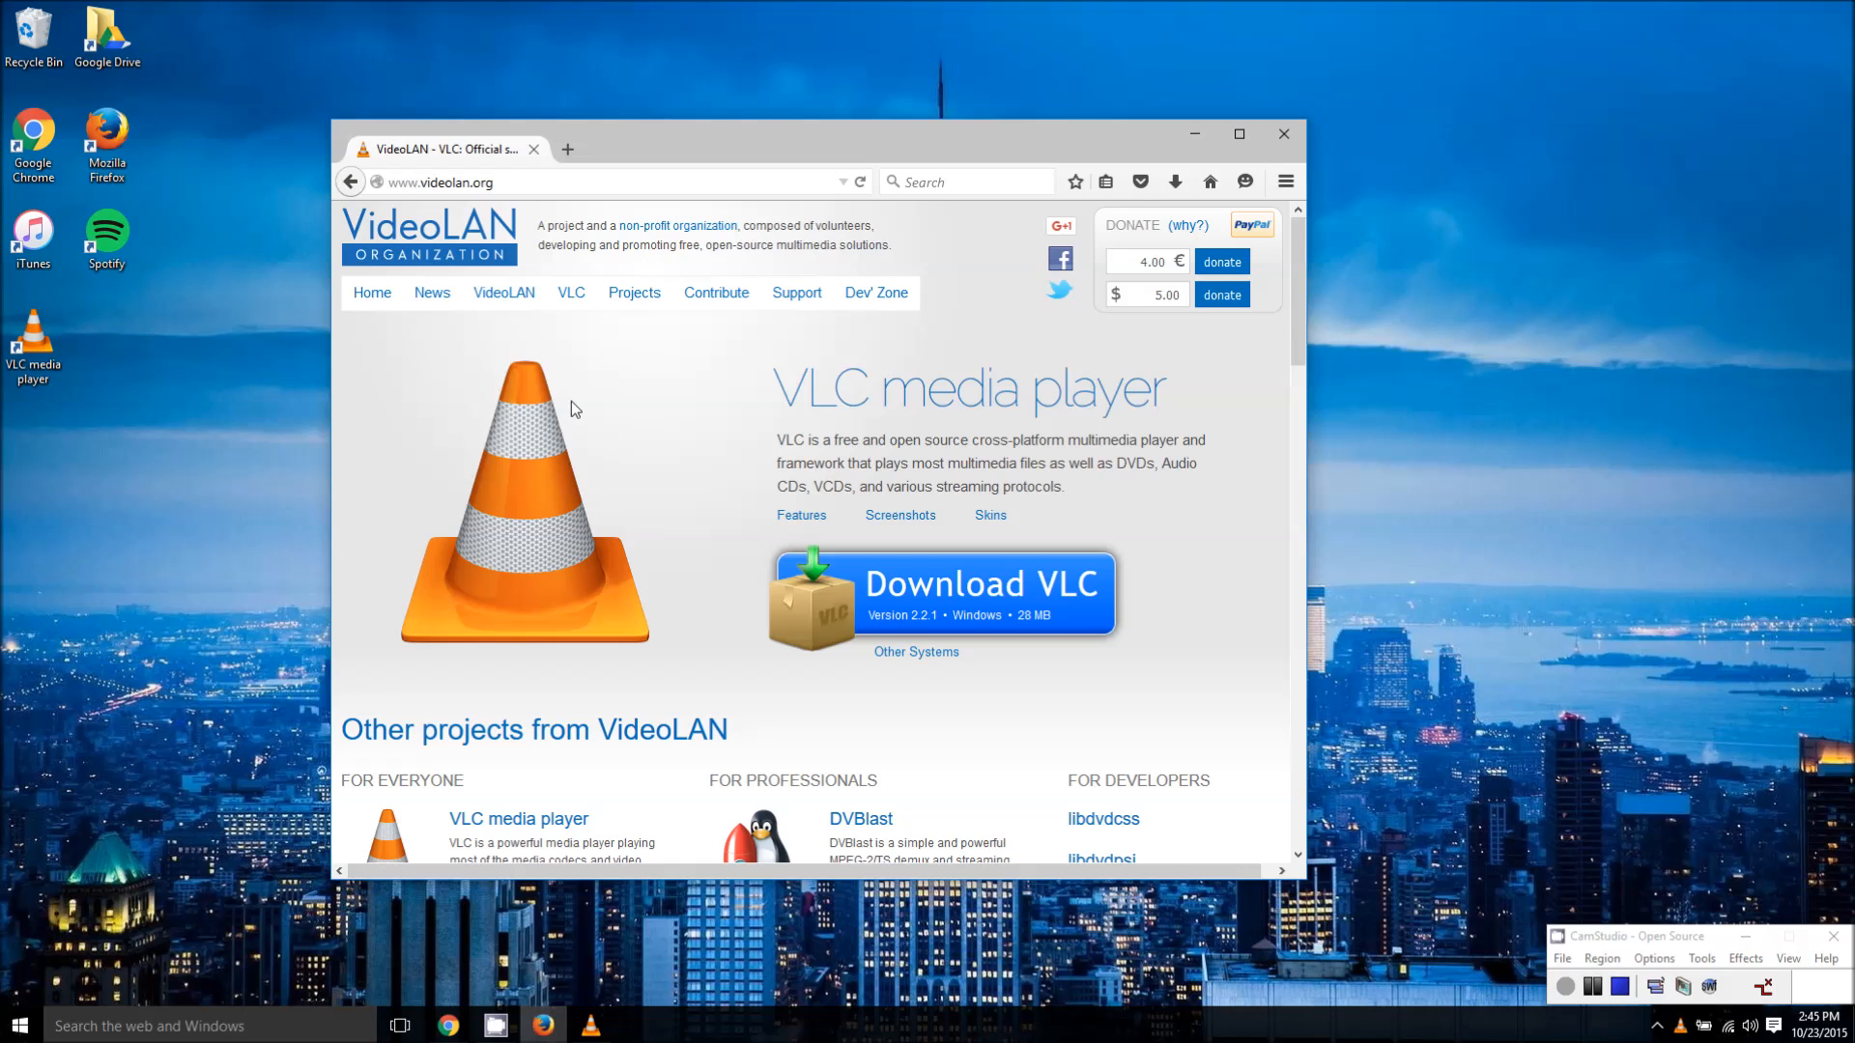
- Go to the VLC Skins page from the VLC menu and scroll through the skin thumbnails
{"action": "left_click", "coordinate": [570, 292]}
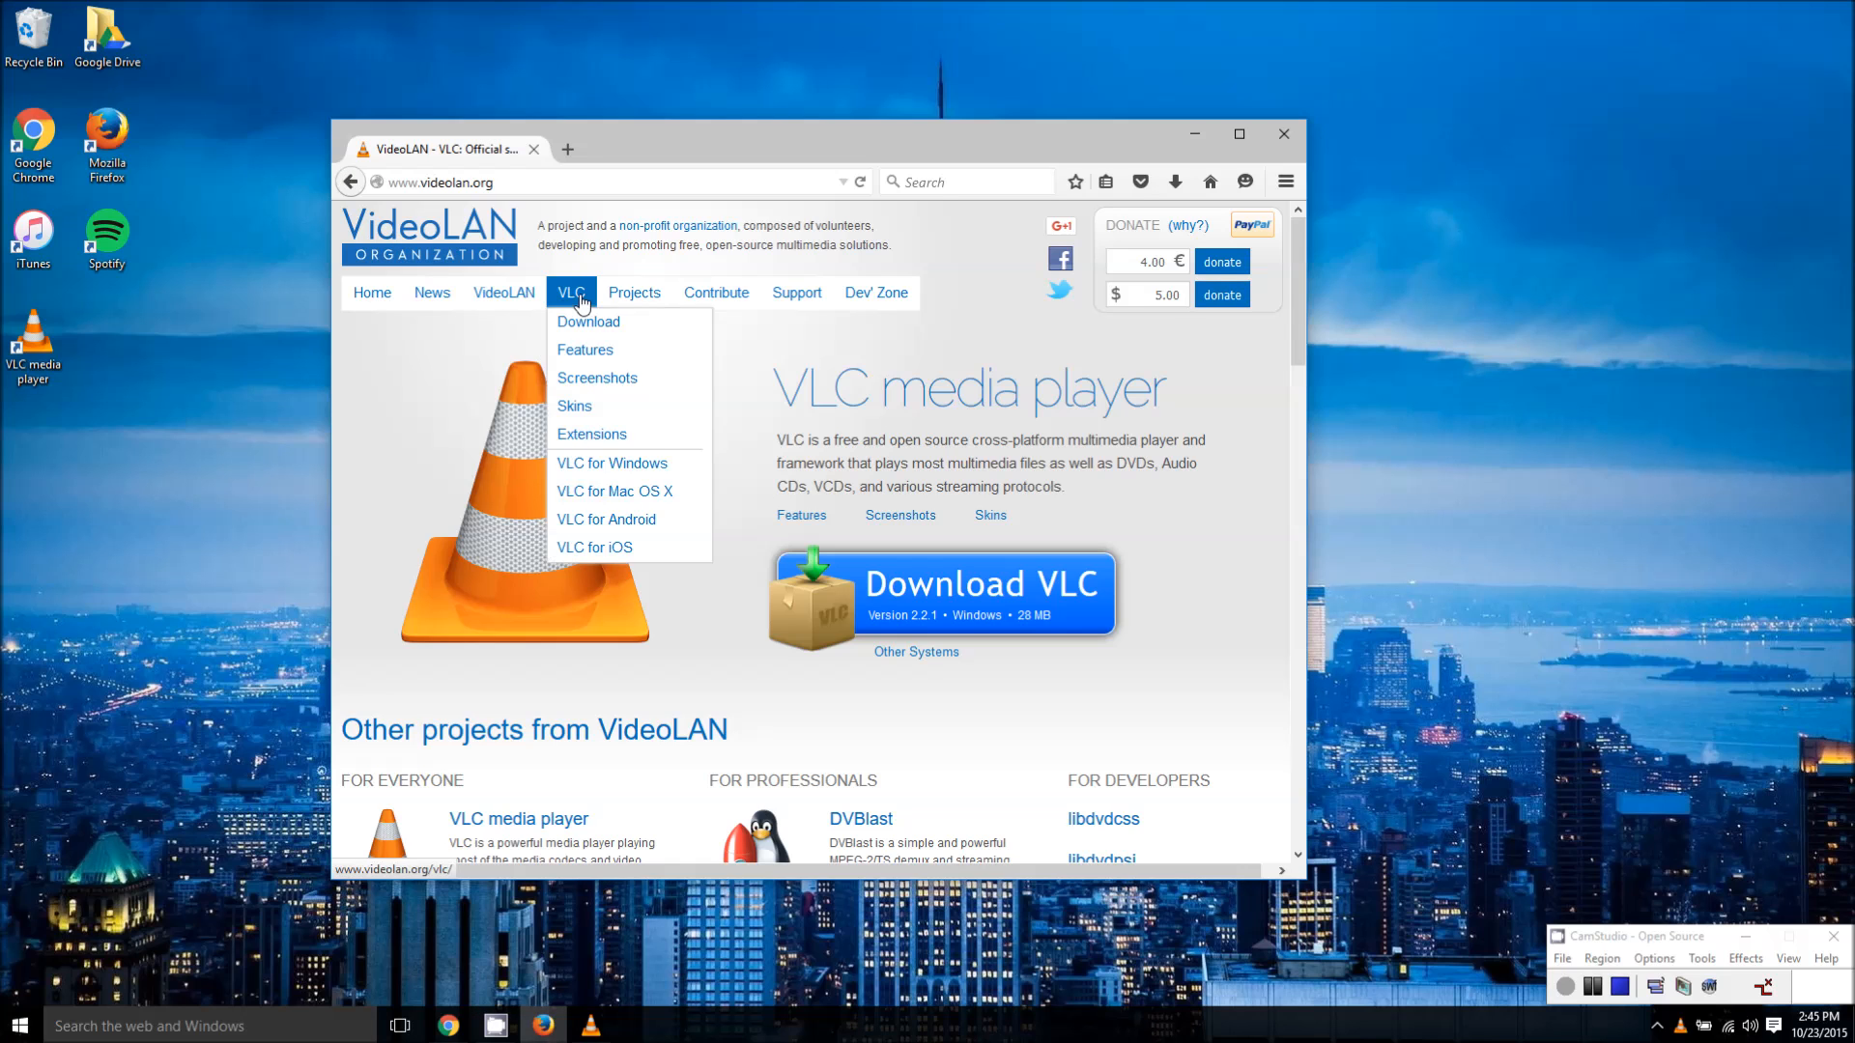
{"action": "left_click", "coordinate": [574, 406]}
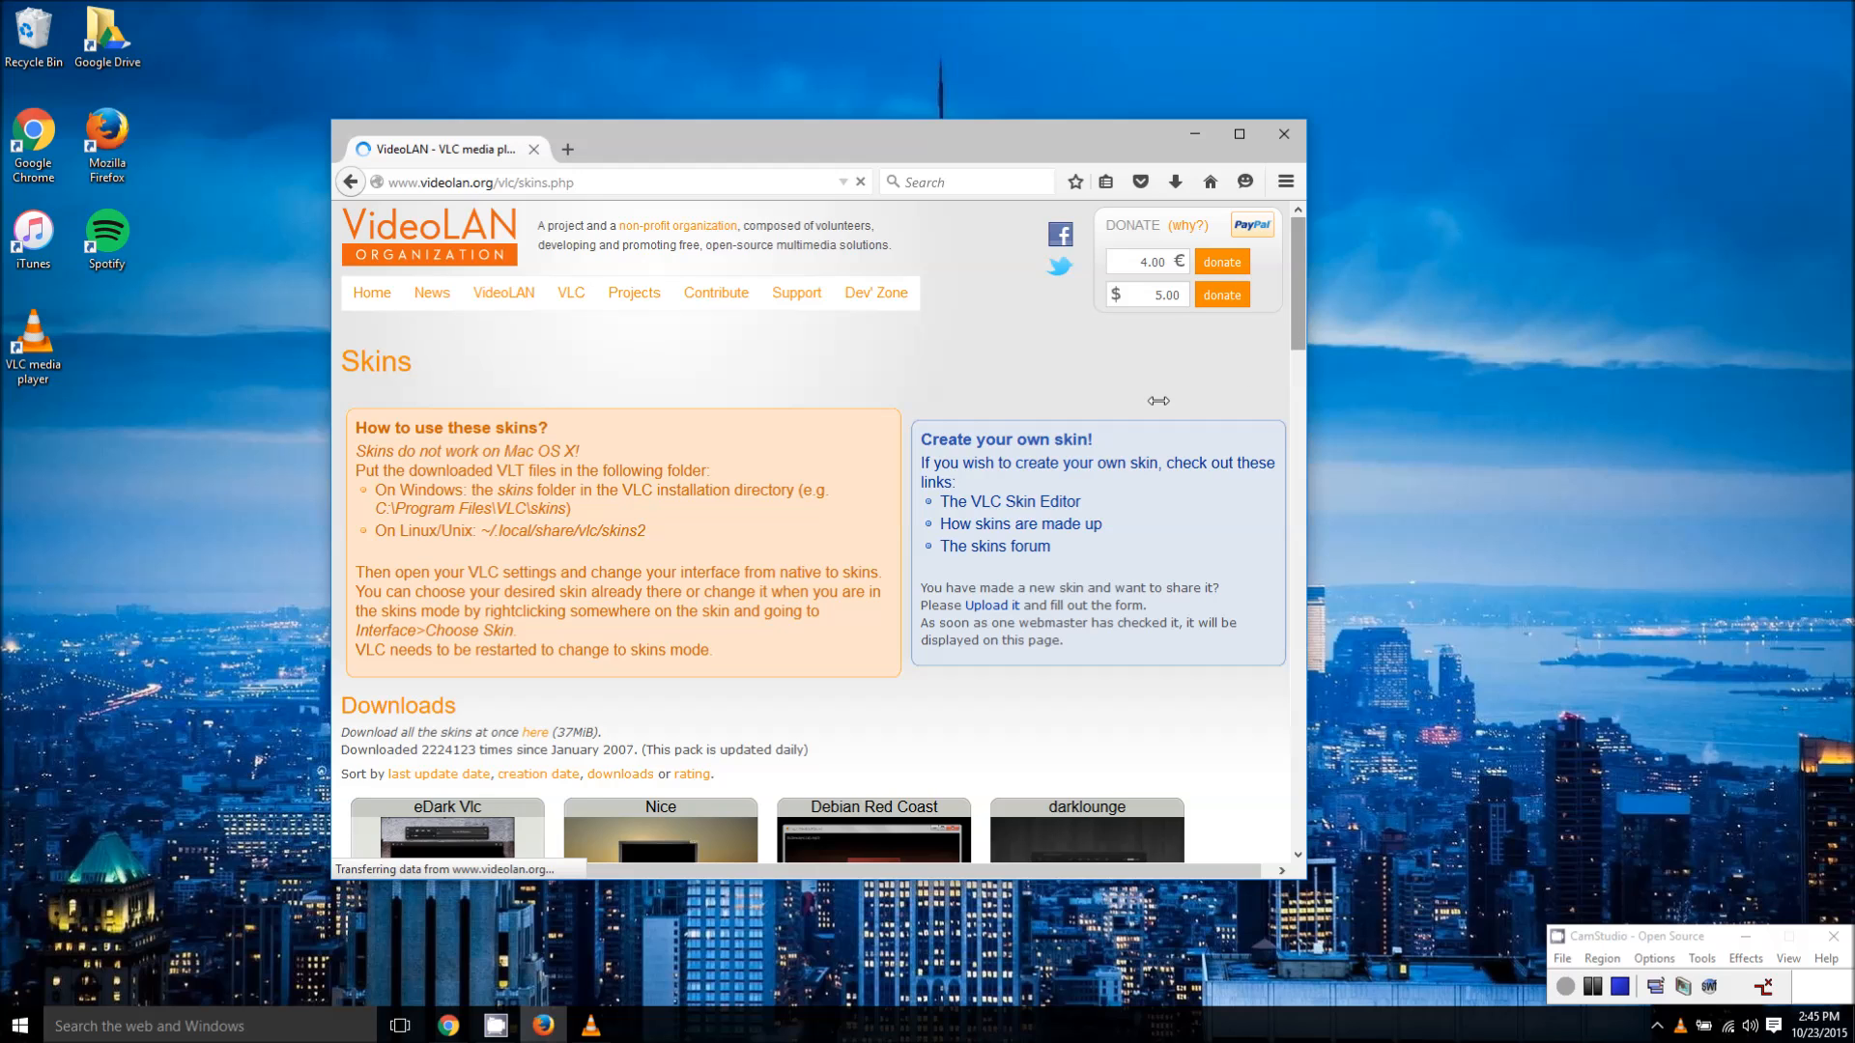
{"action": "scroll", "scroll_direction": "down", "scroll_amount": 3}
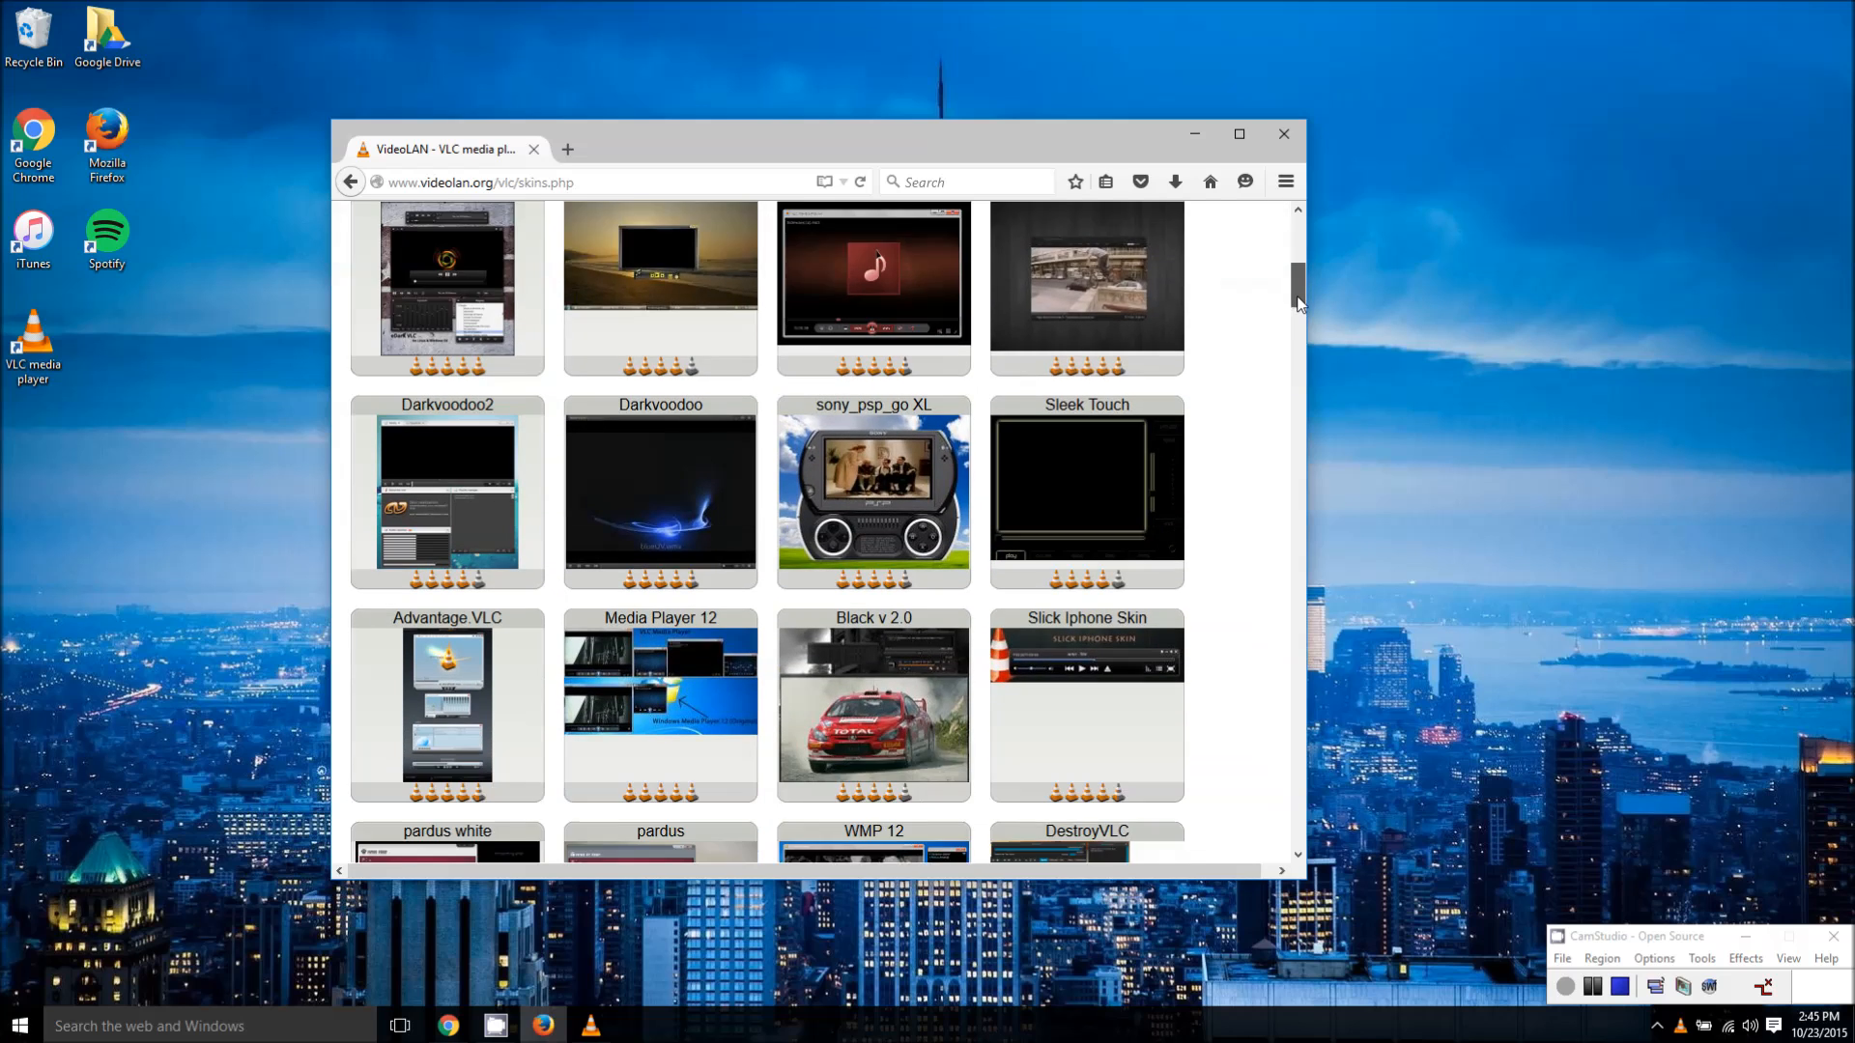
{"action": "scroll", "scroll_direction": "down", "scroll_amount": 3}
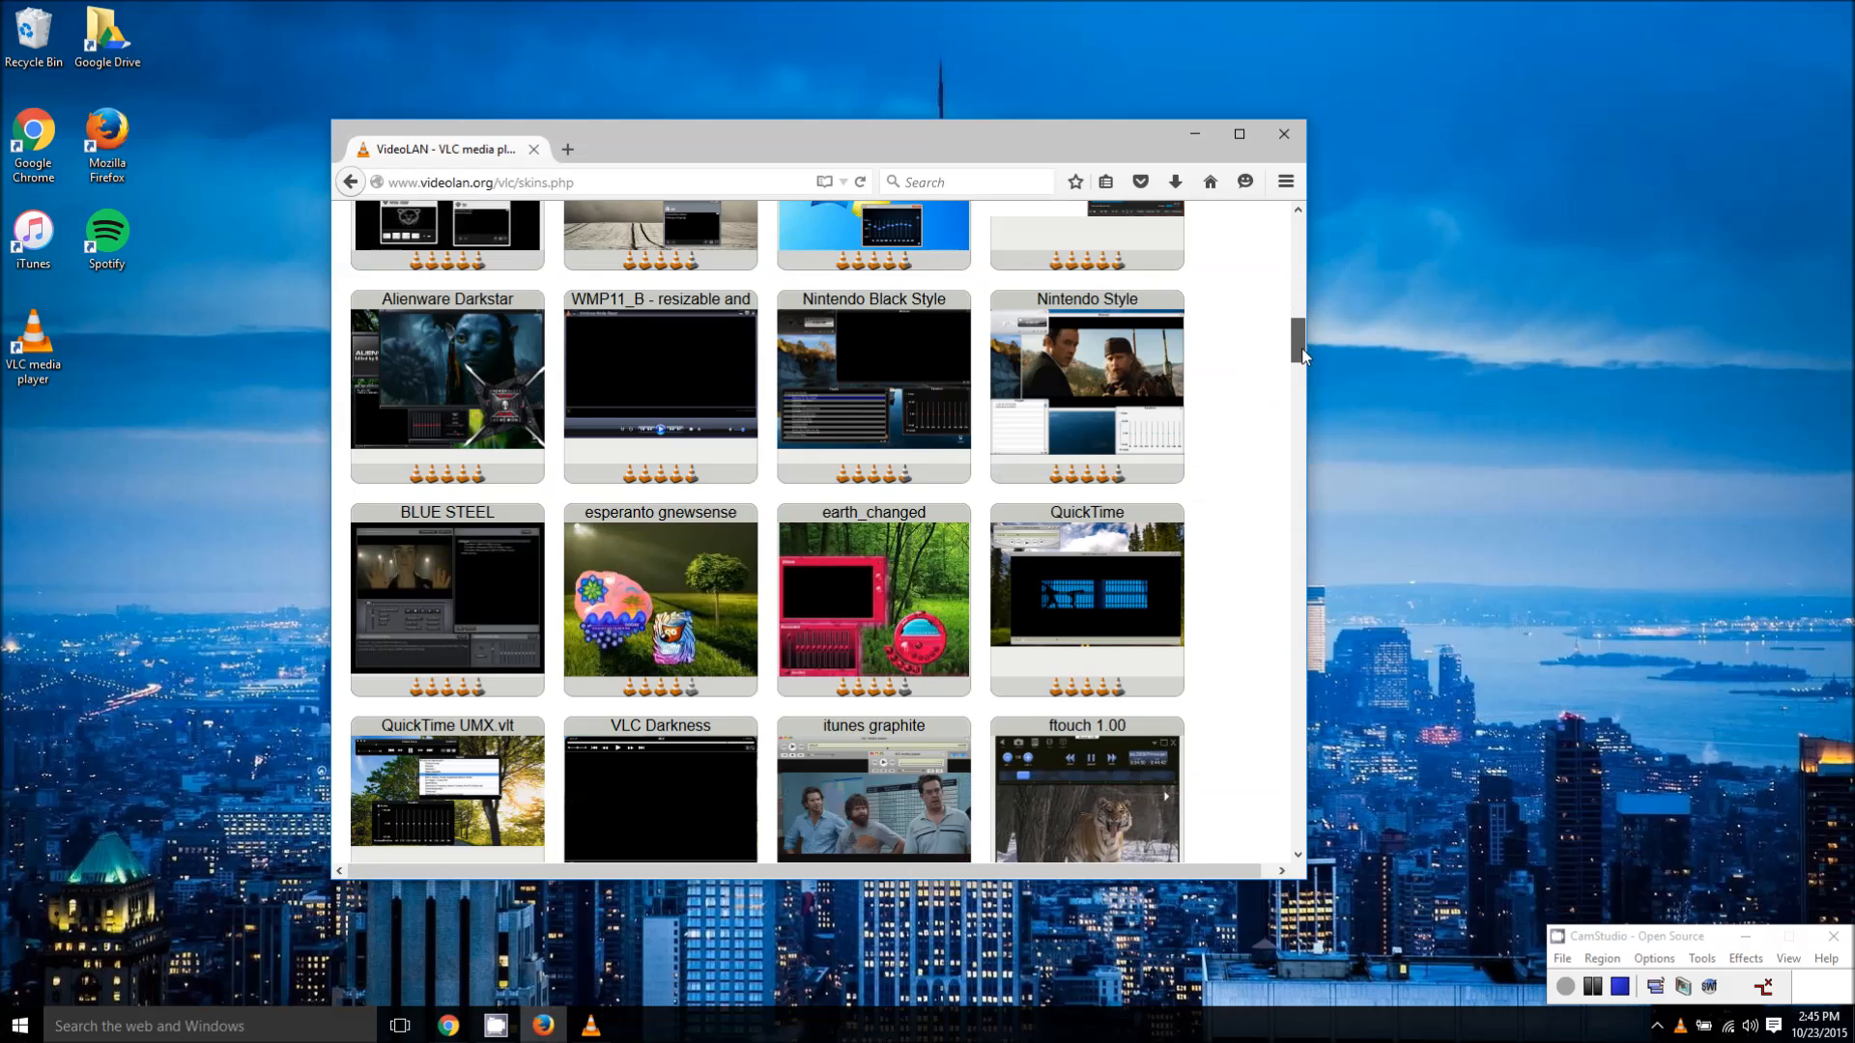
{"action": "scroll", "scroll_direction": "down", "scroll_amount": 3}
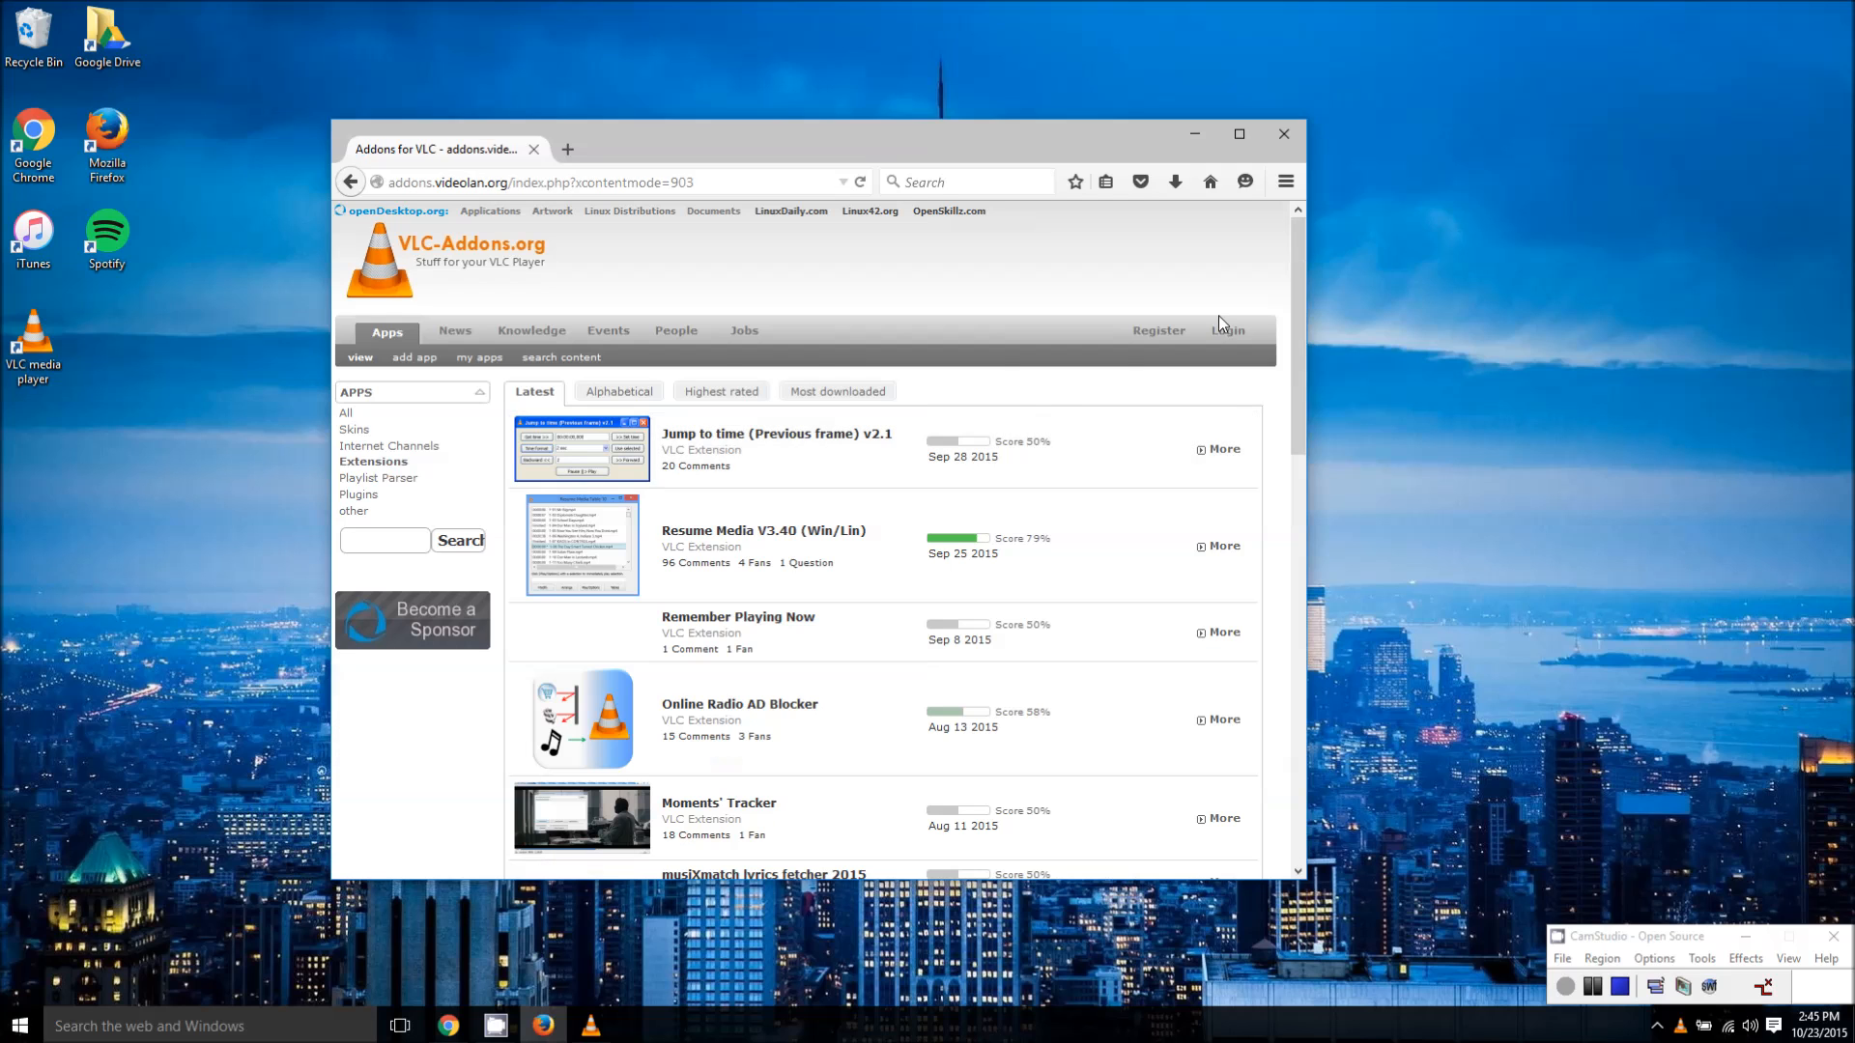
- Scroll the Latest extensions list and continue onto page 2 of the results
{"action": "scroll", "scroll_direction": "down", "scroll_amount": 3}
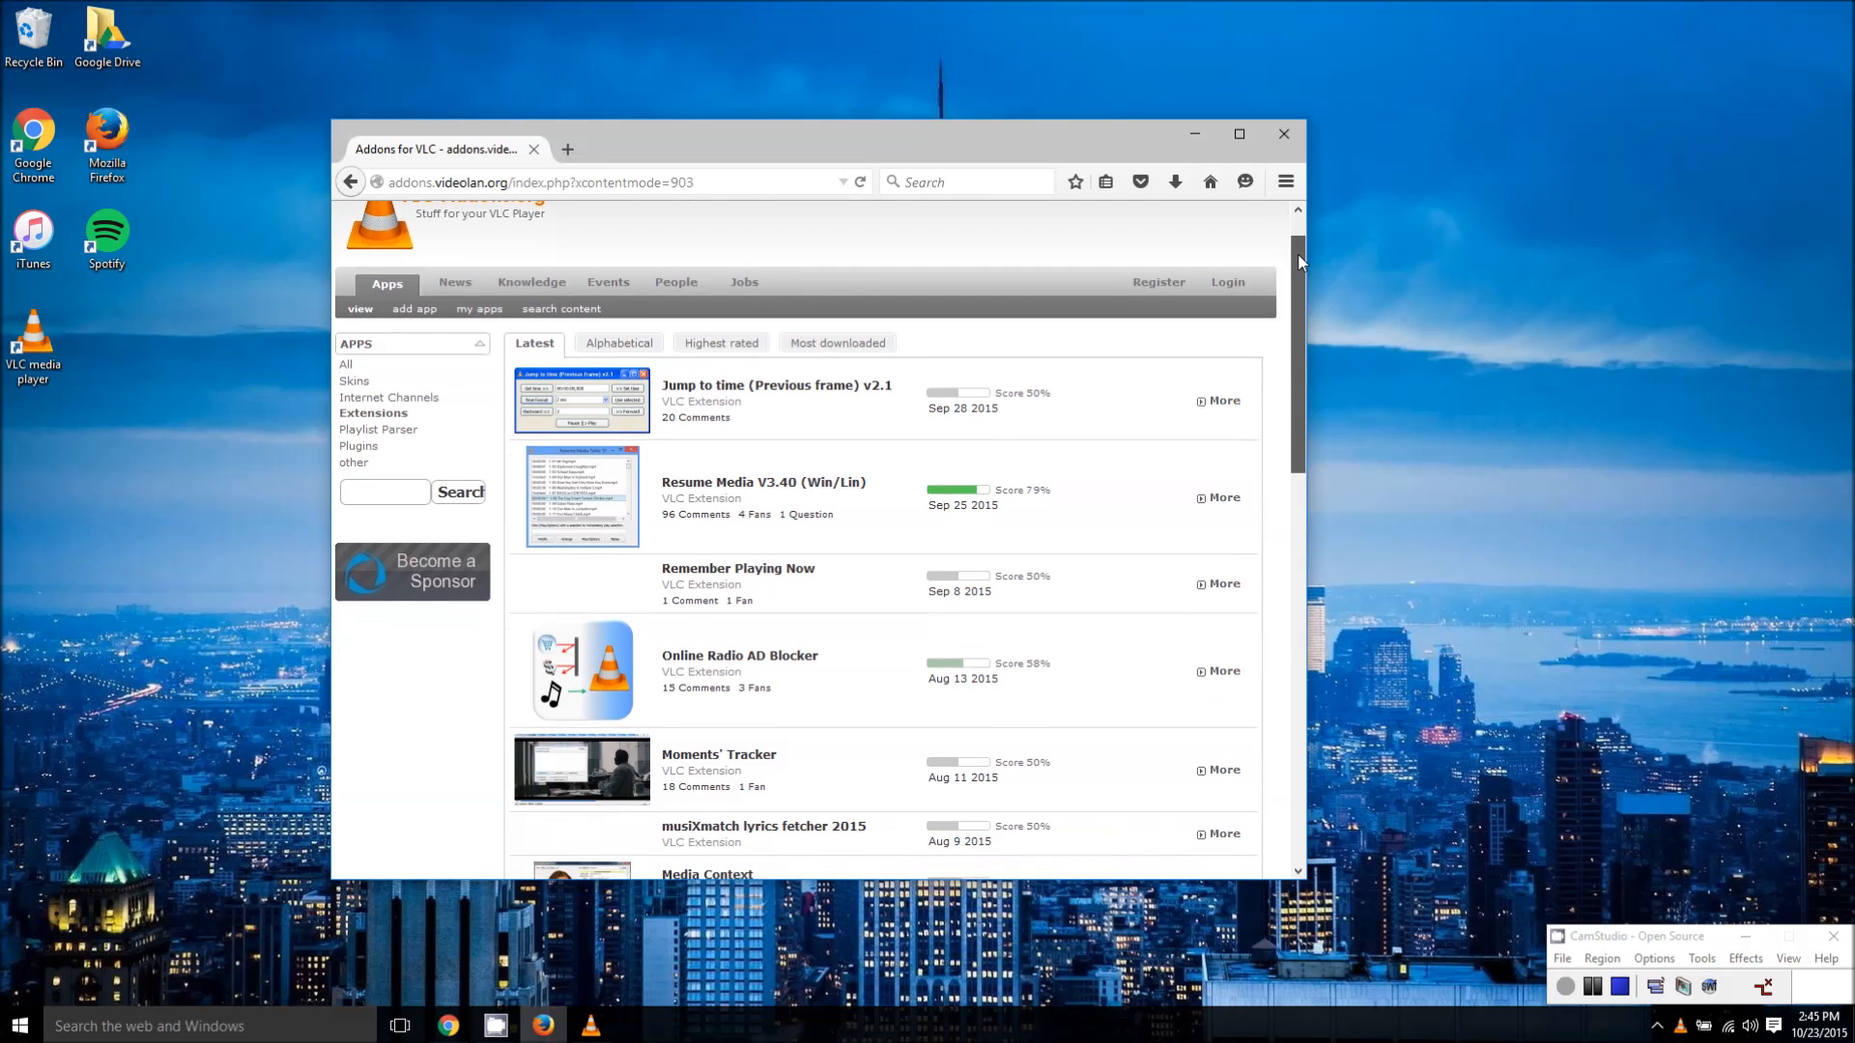
{"action": "scroll", "scroll_direction": "down", "scroll_amount": 3}
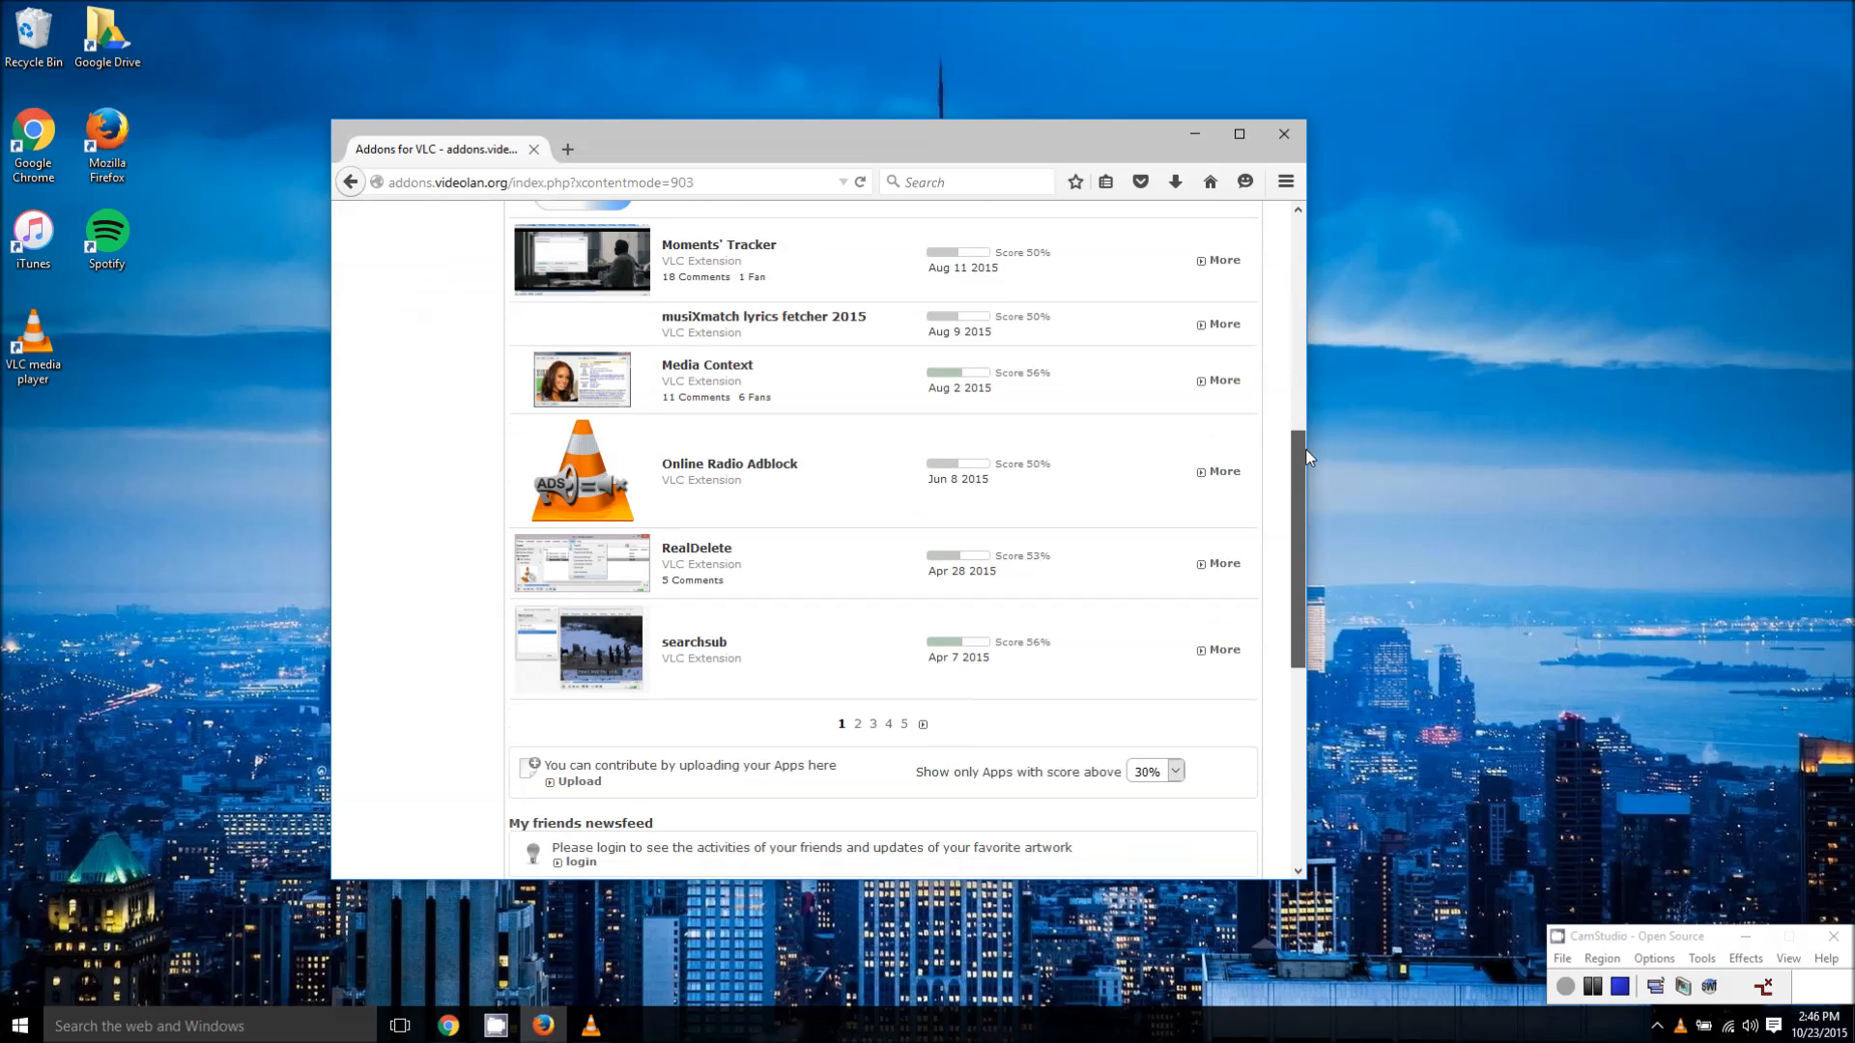
{"action": "left_click", "coordinate": [886, 656]}
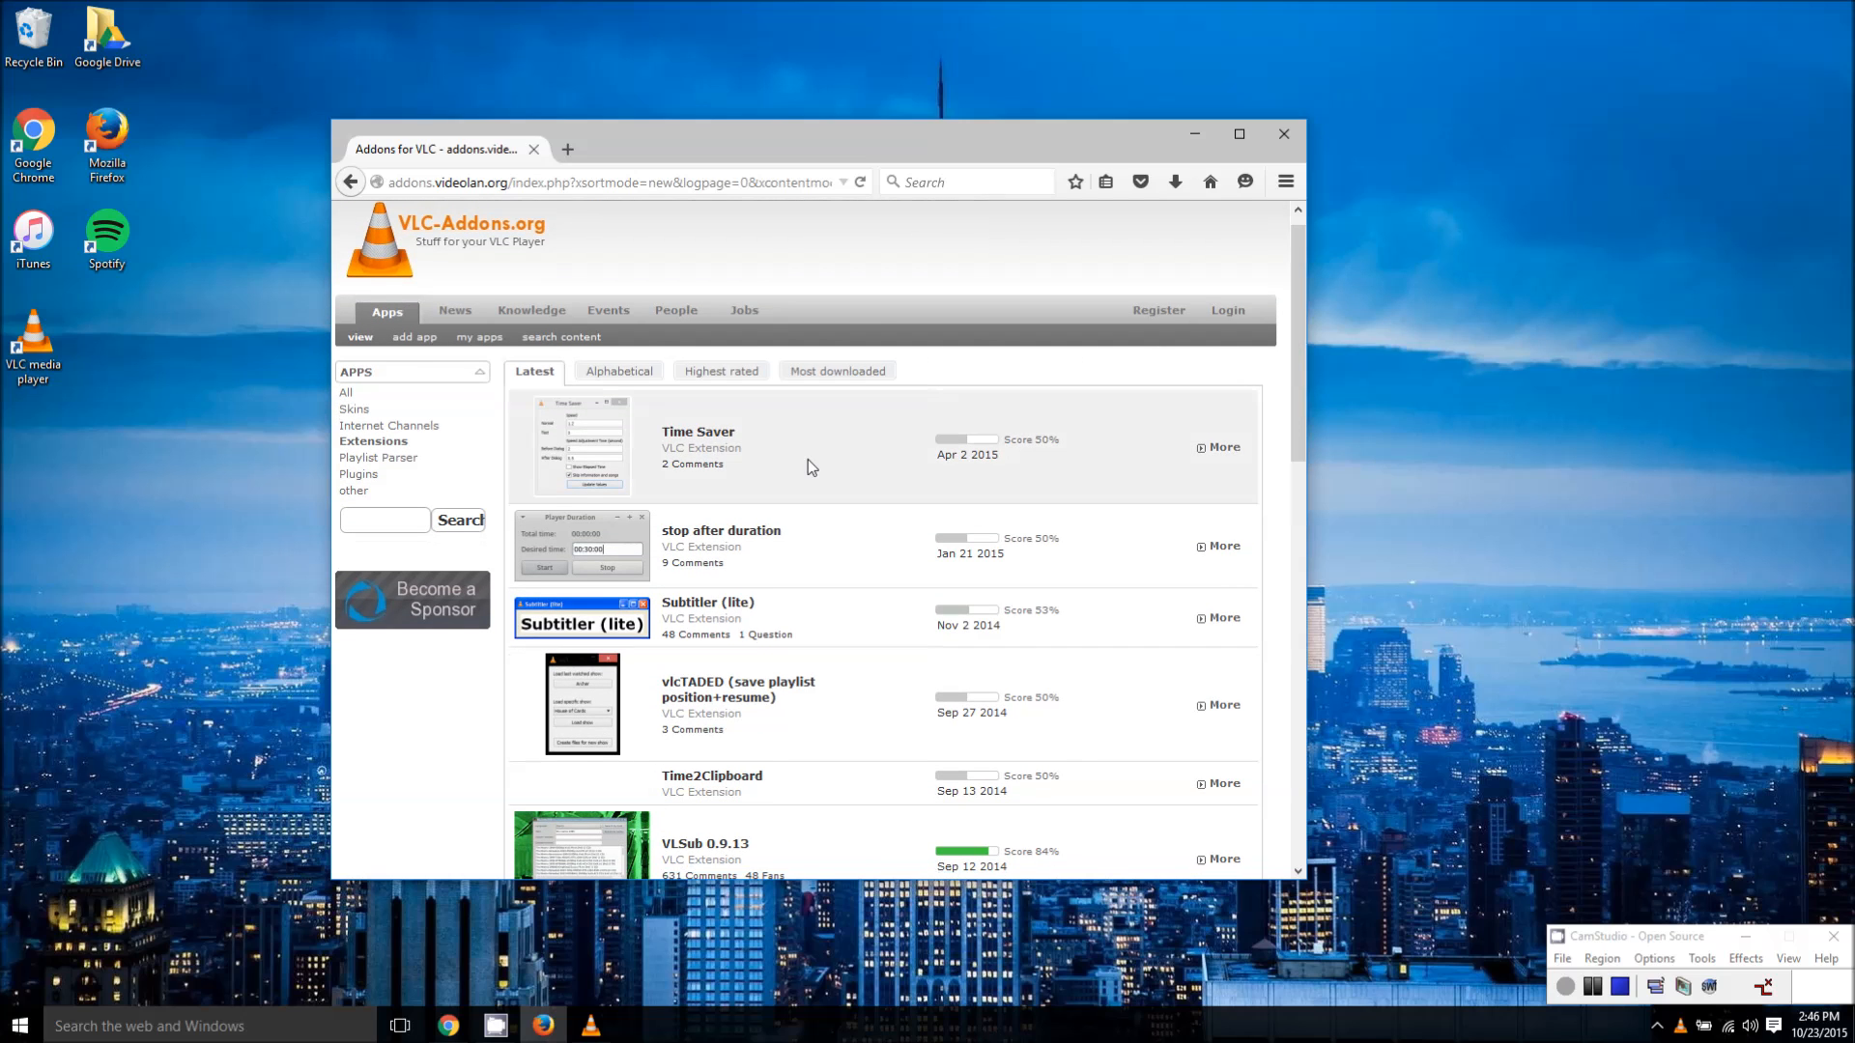
{"action": "scroll", "scroll_direction": "down", "scroll_amount": 3}
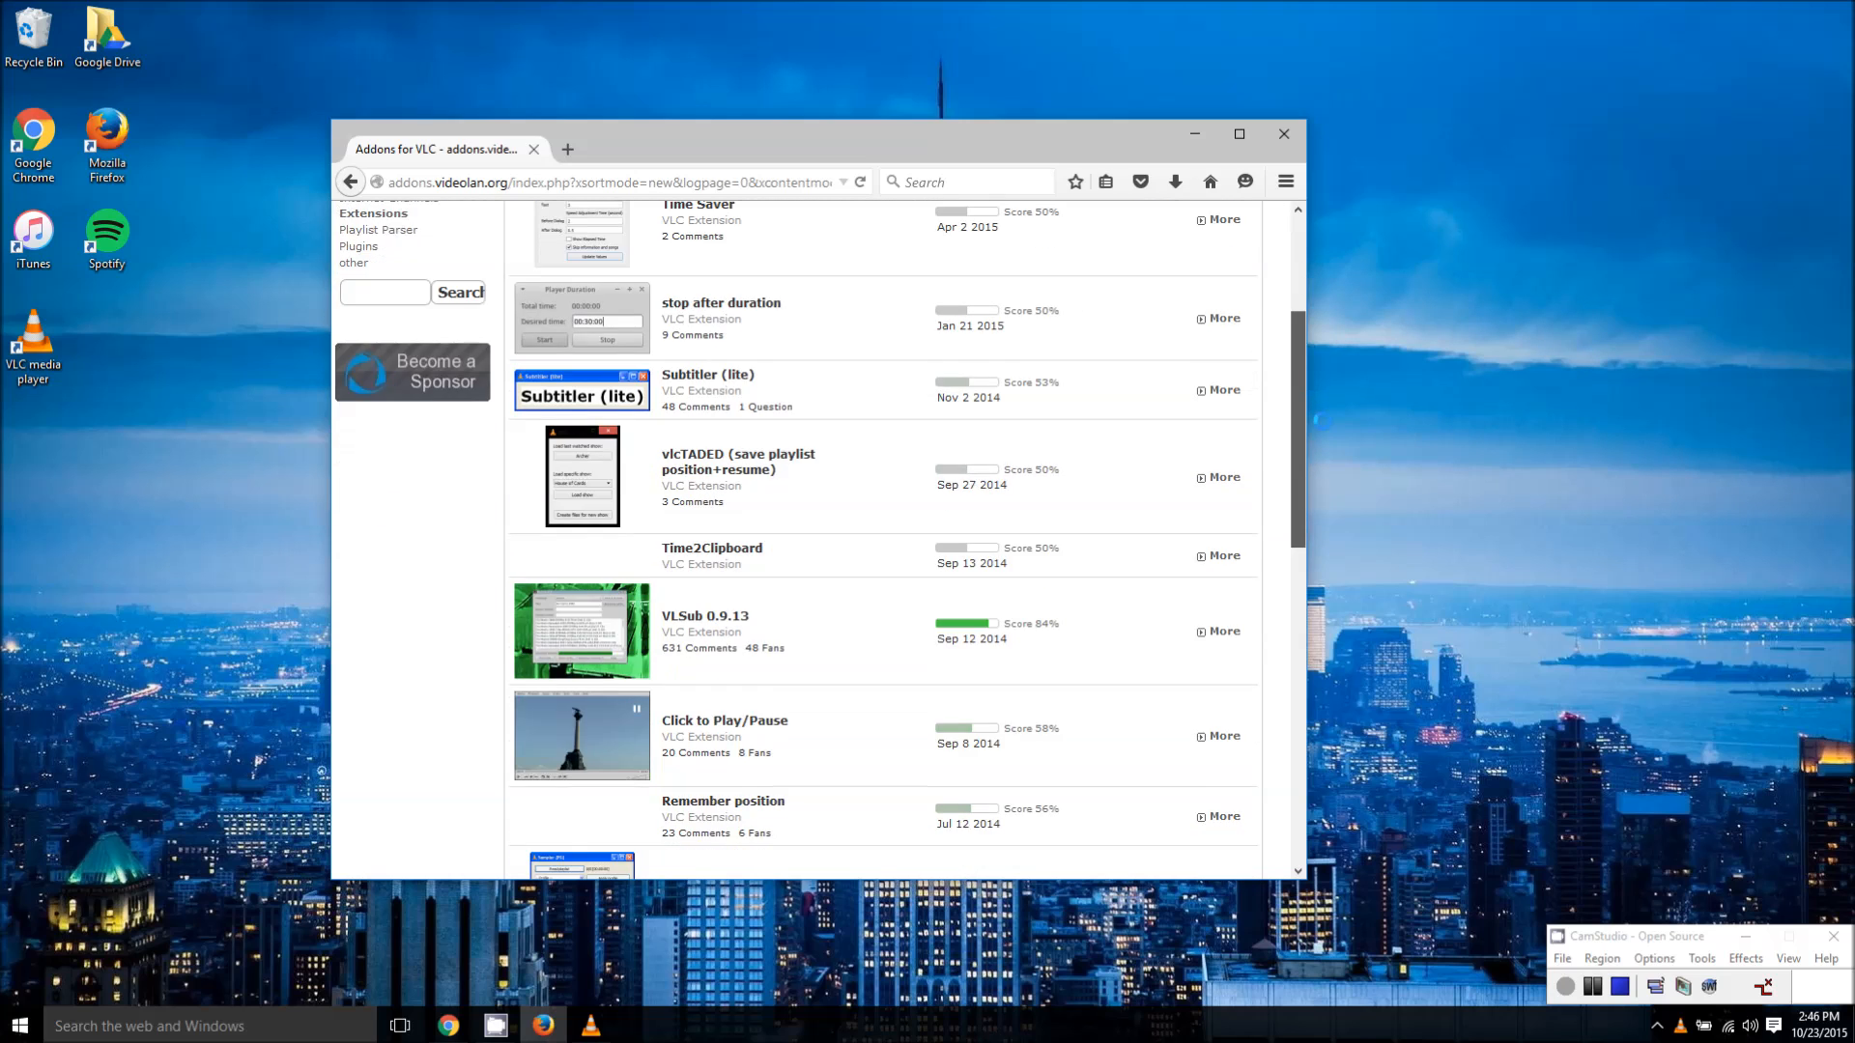
{"action": "scroll", "scroll_direction": "down", "scroll_amount": 3}
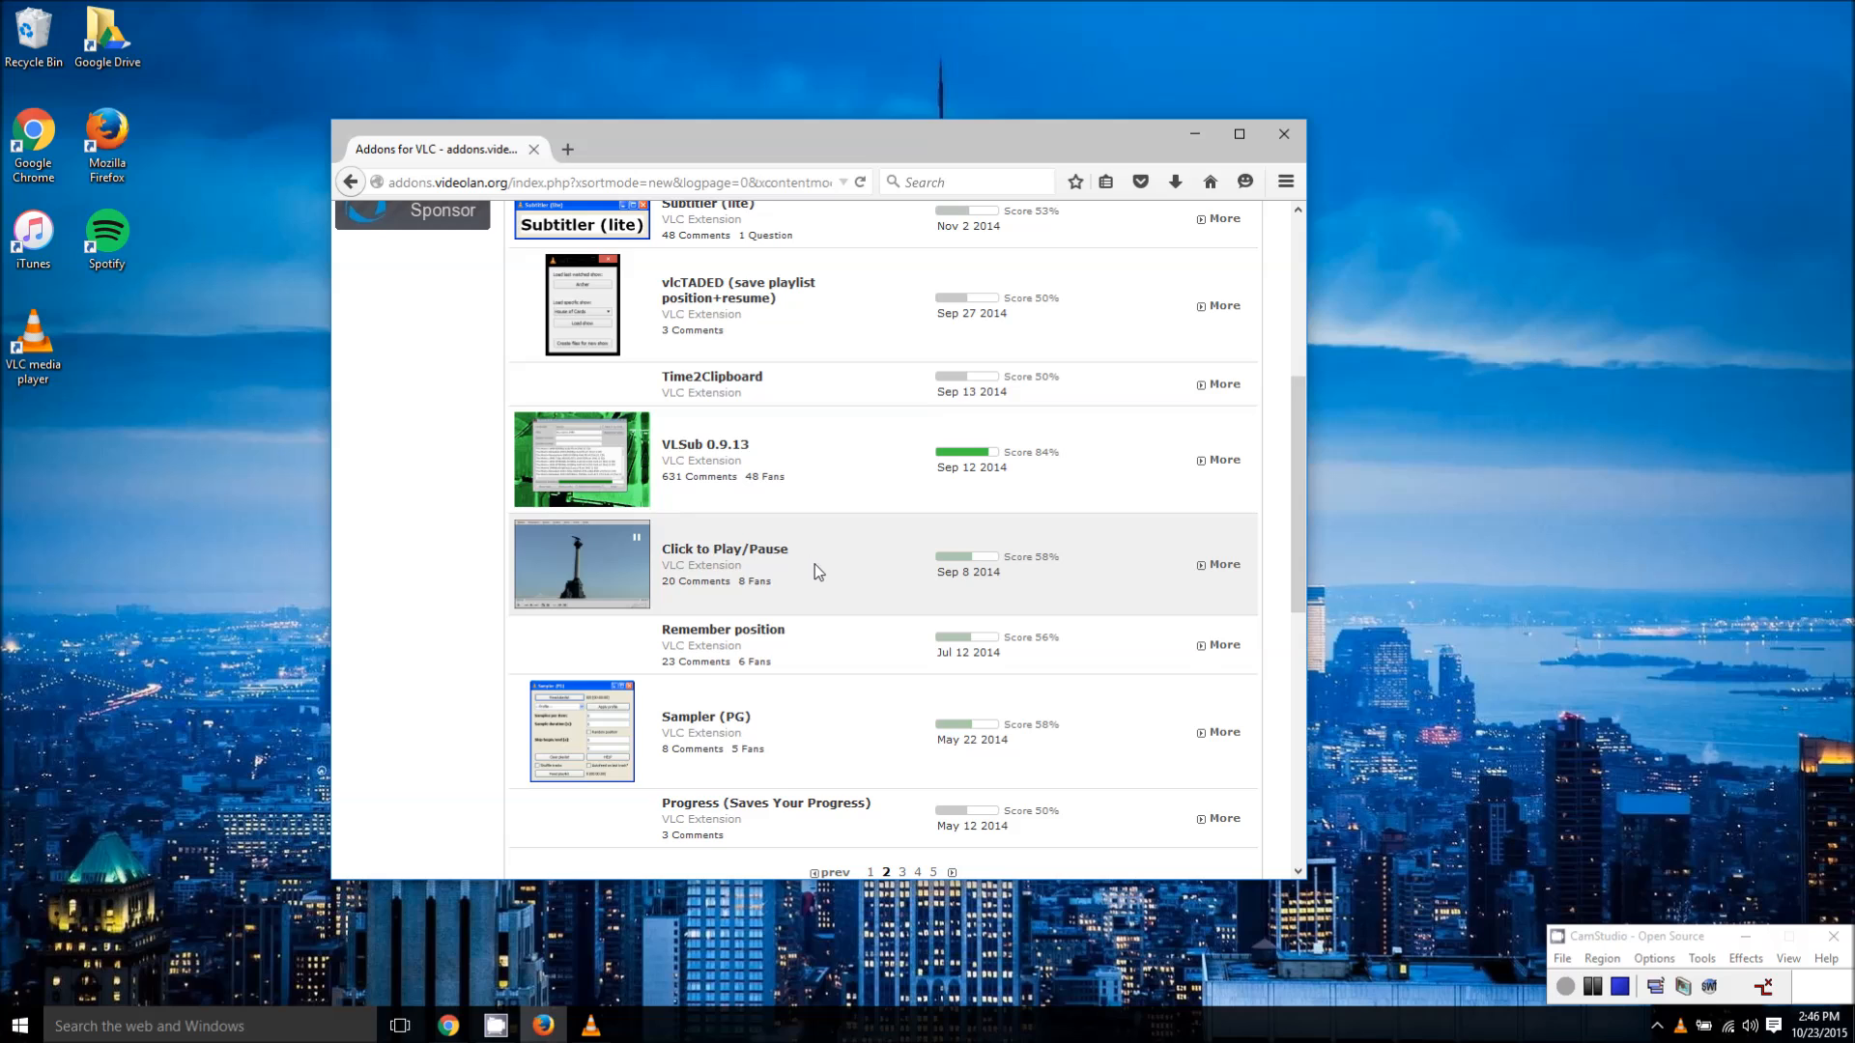
{"action": "mouse_move", "coordinate": [1500, 340]}
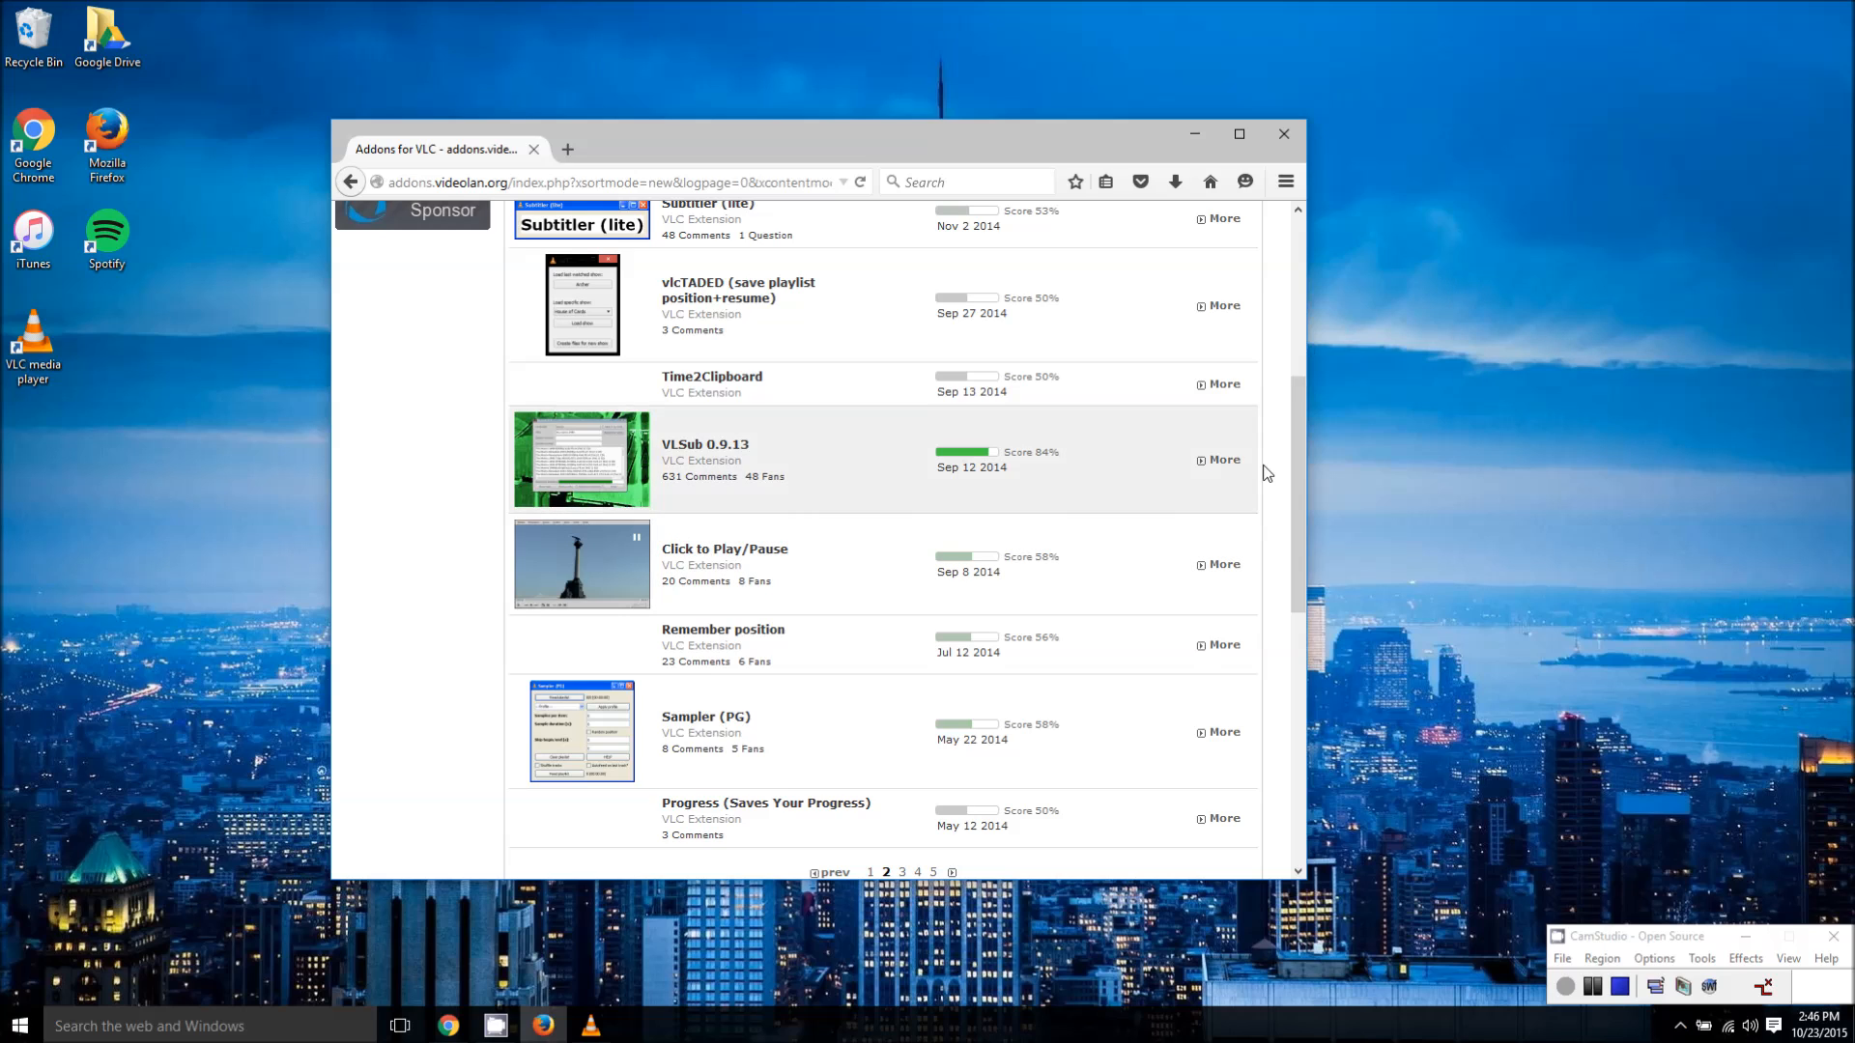
{"action": "scroll", "scroll_direction": "down", "scroll_amount": 3}
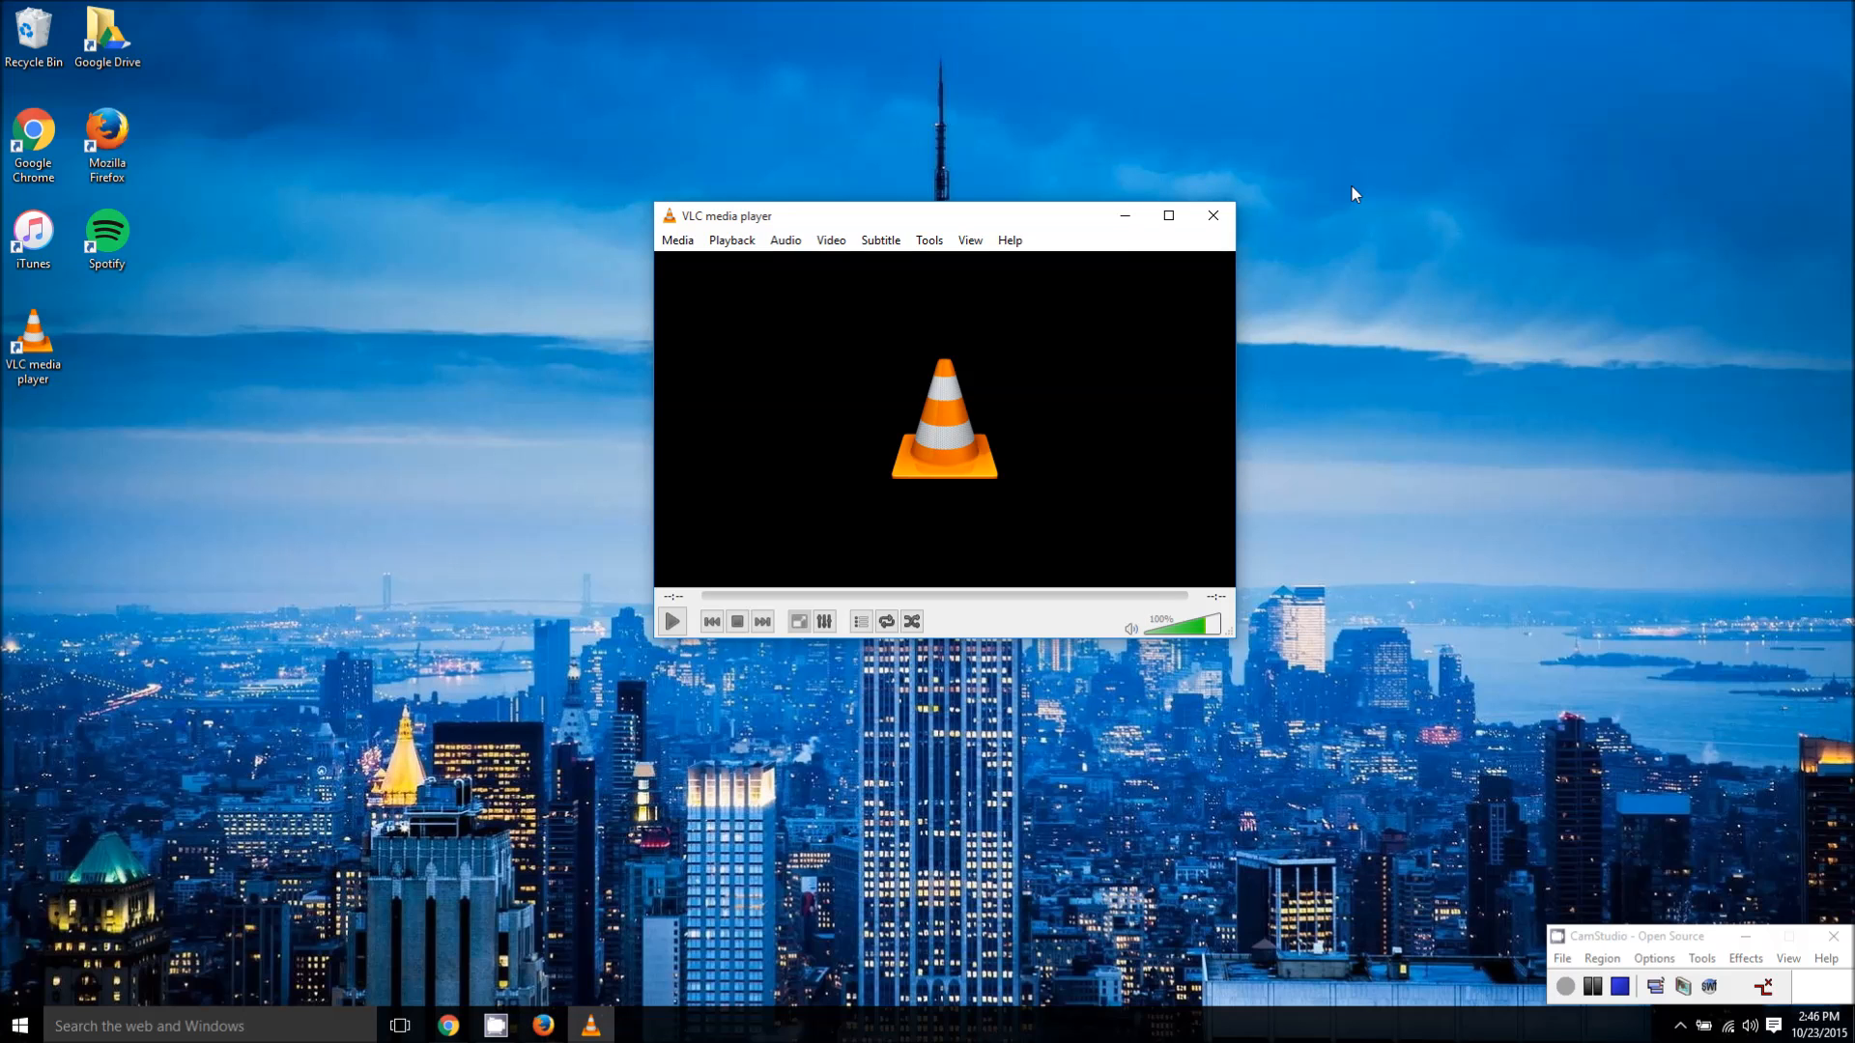
{"action": "mouse_move", "coordinate": [1283, 160]}
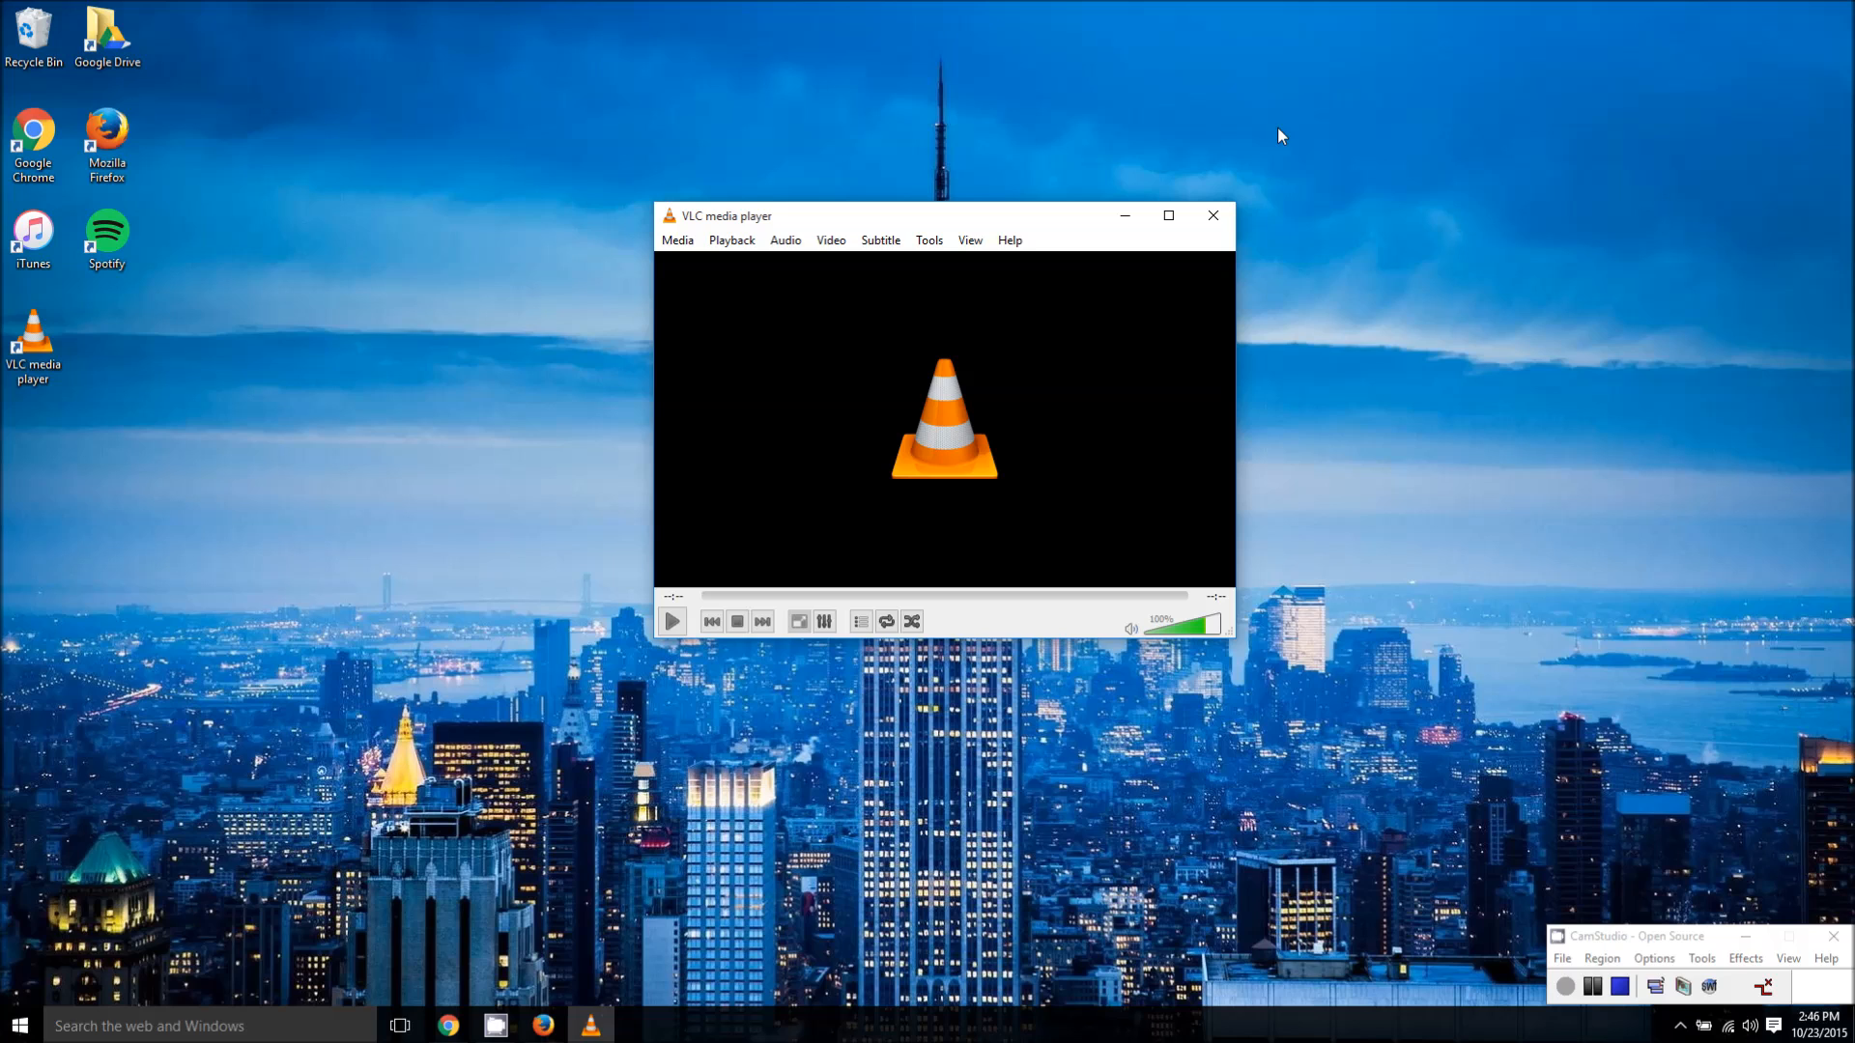
{"action": "mouse_move", "coordinate": [1487, 568]}
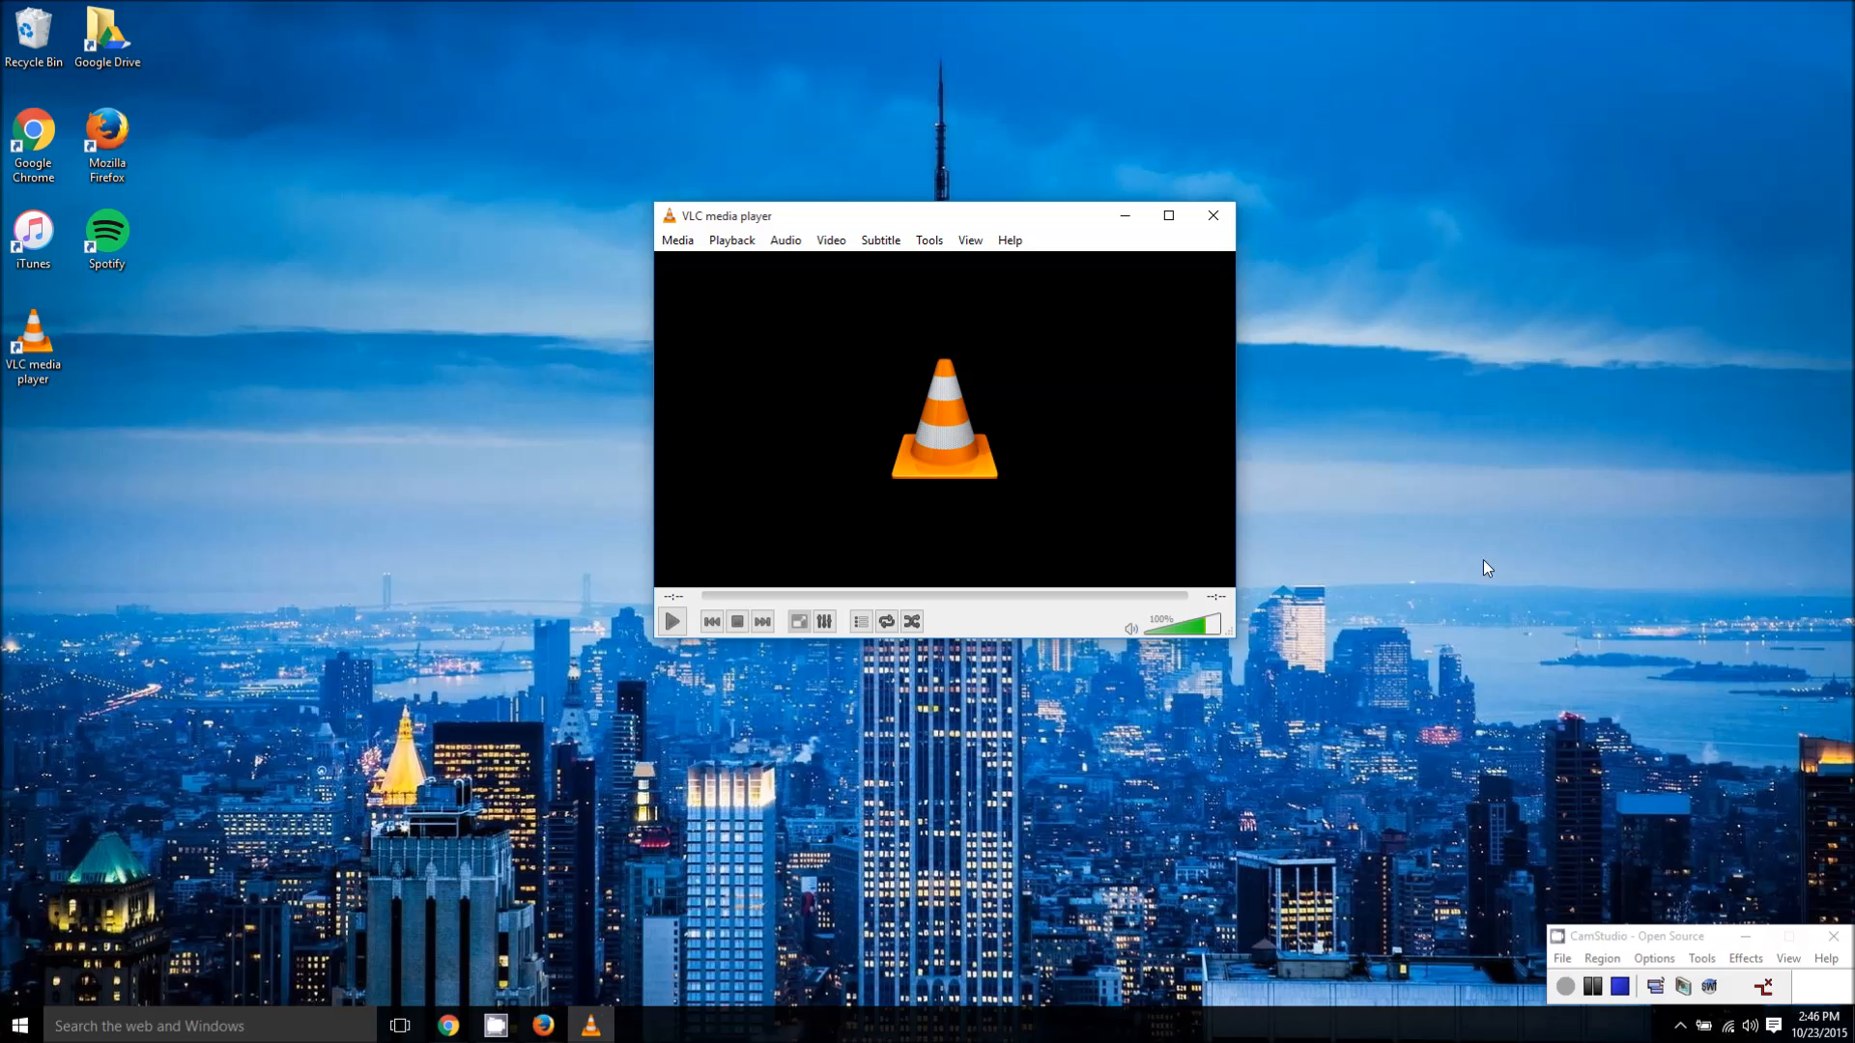